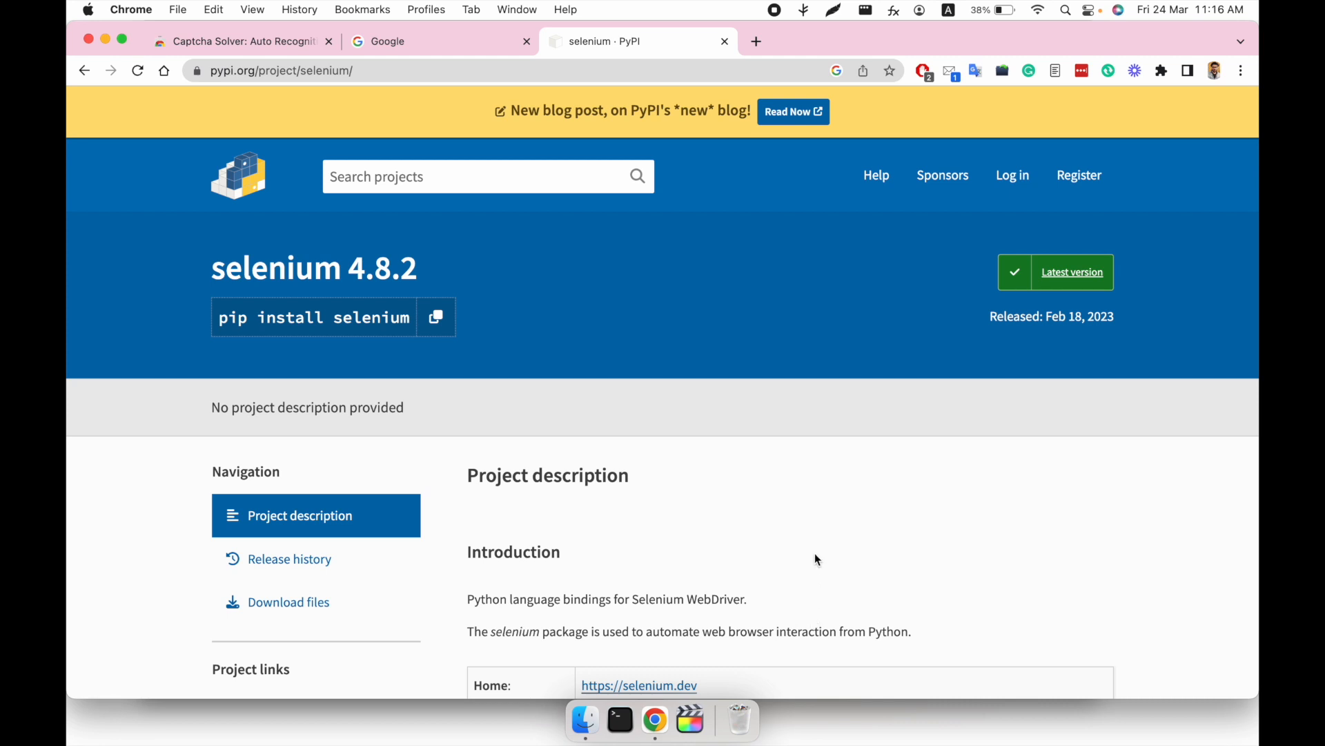
# - Switch to the Chrome Web Store tab for Captcha Solver: Auto Recognition and Bypass
pyautogui.scroll(-3)
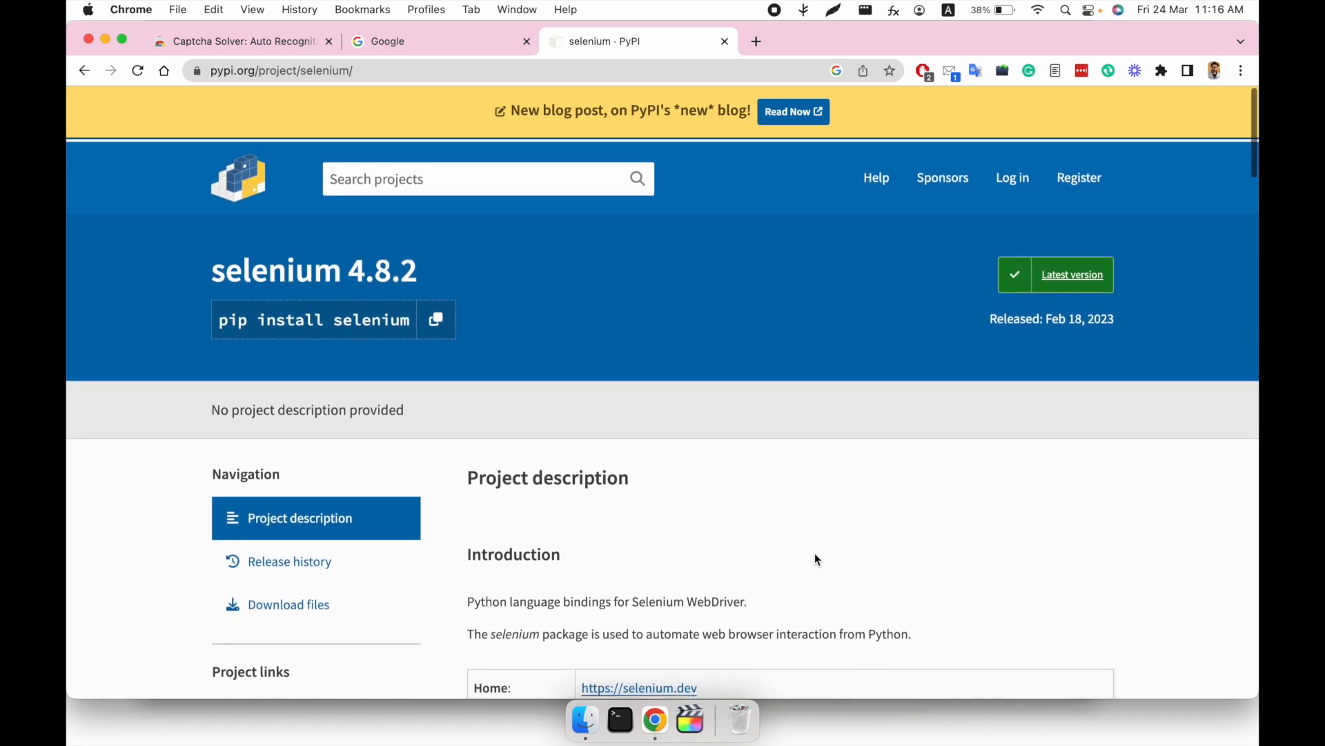
pyautogui.scroll(-3)
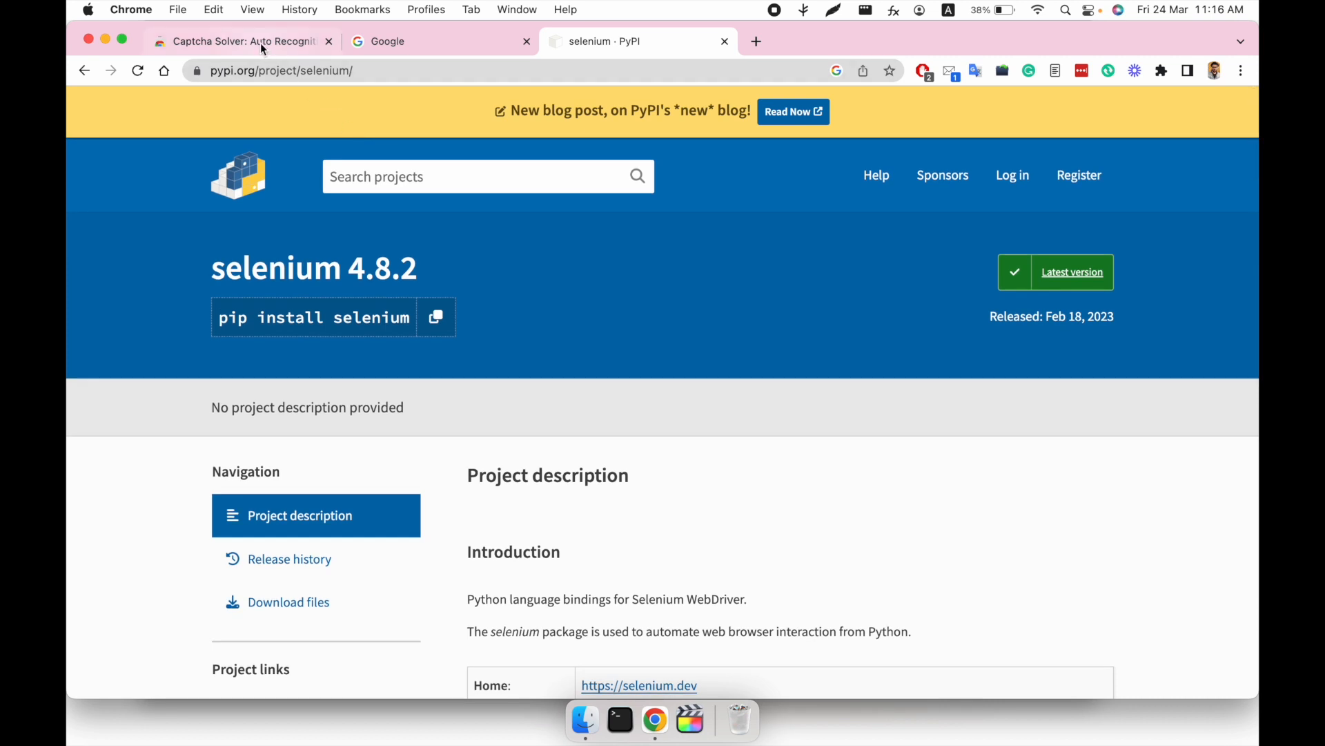
pyautogui.click(236, 40)
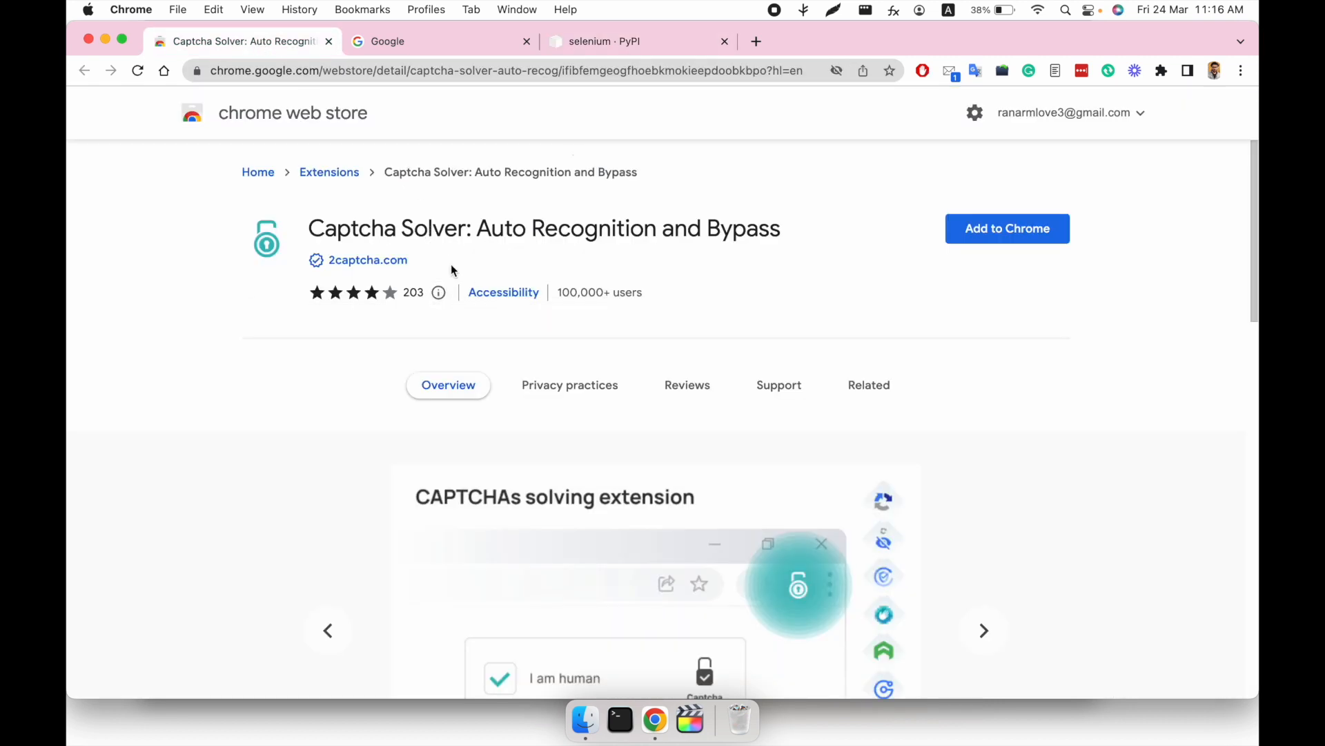
pyautogui.moveTo(789, 278)
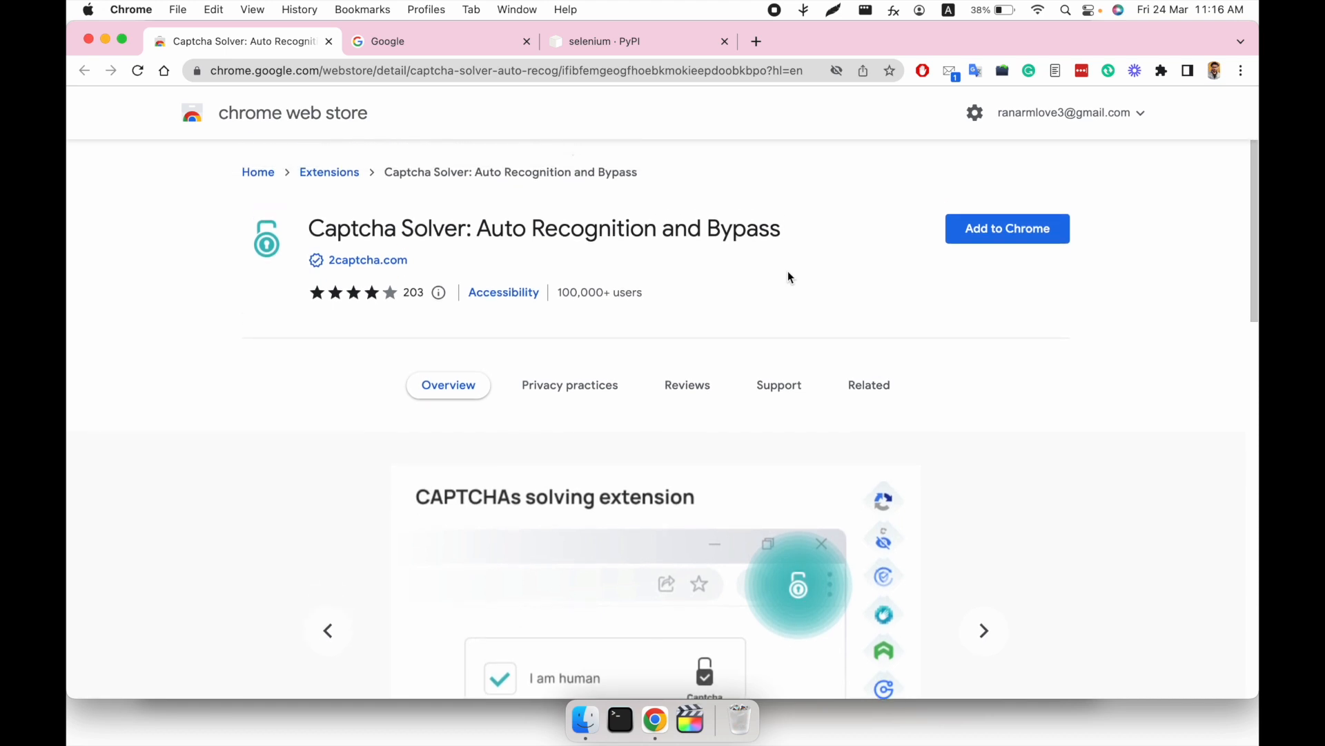
pyautogui.moveTo(649, 235)
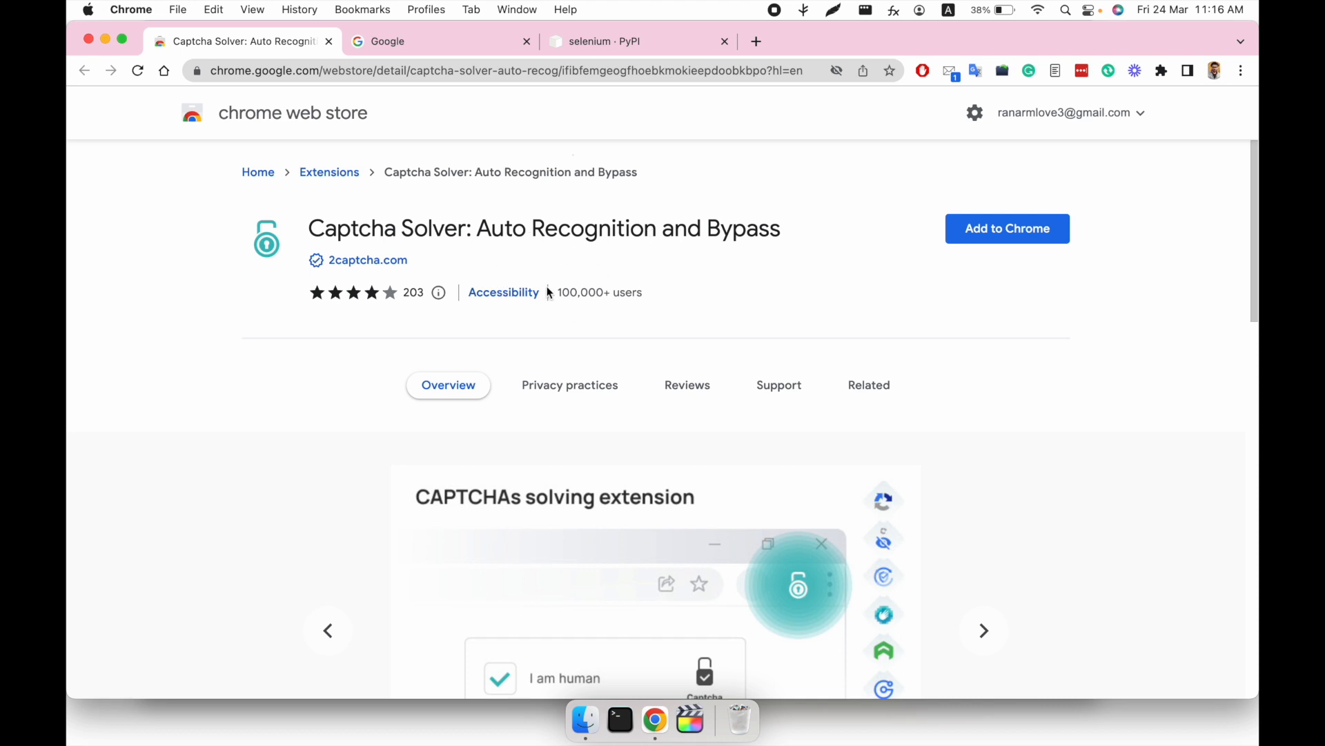
pyautogui.moveTo(620, 274)
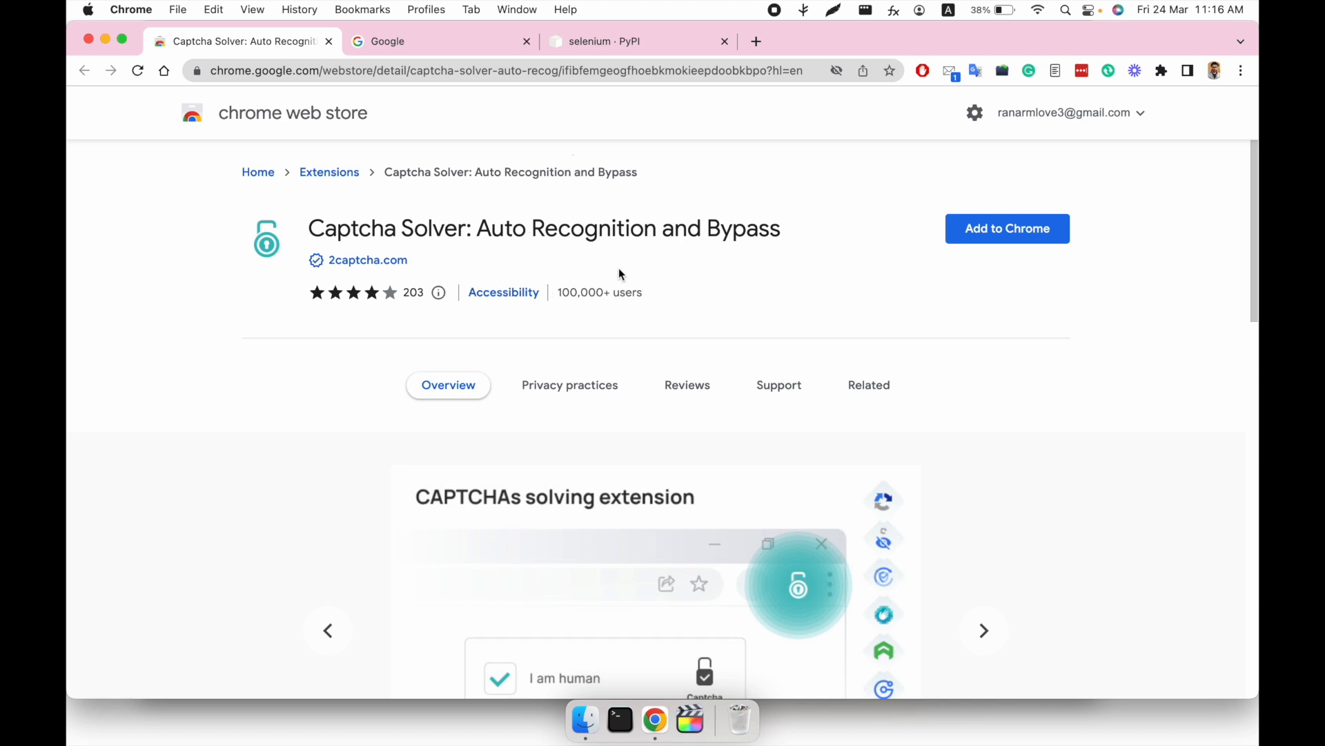
pyautogui.moveTo(479, 120)
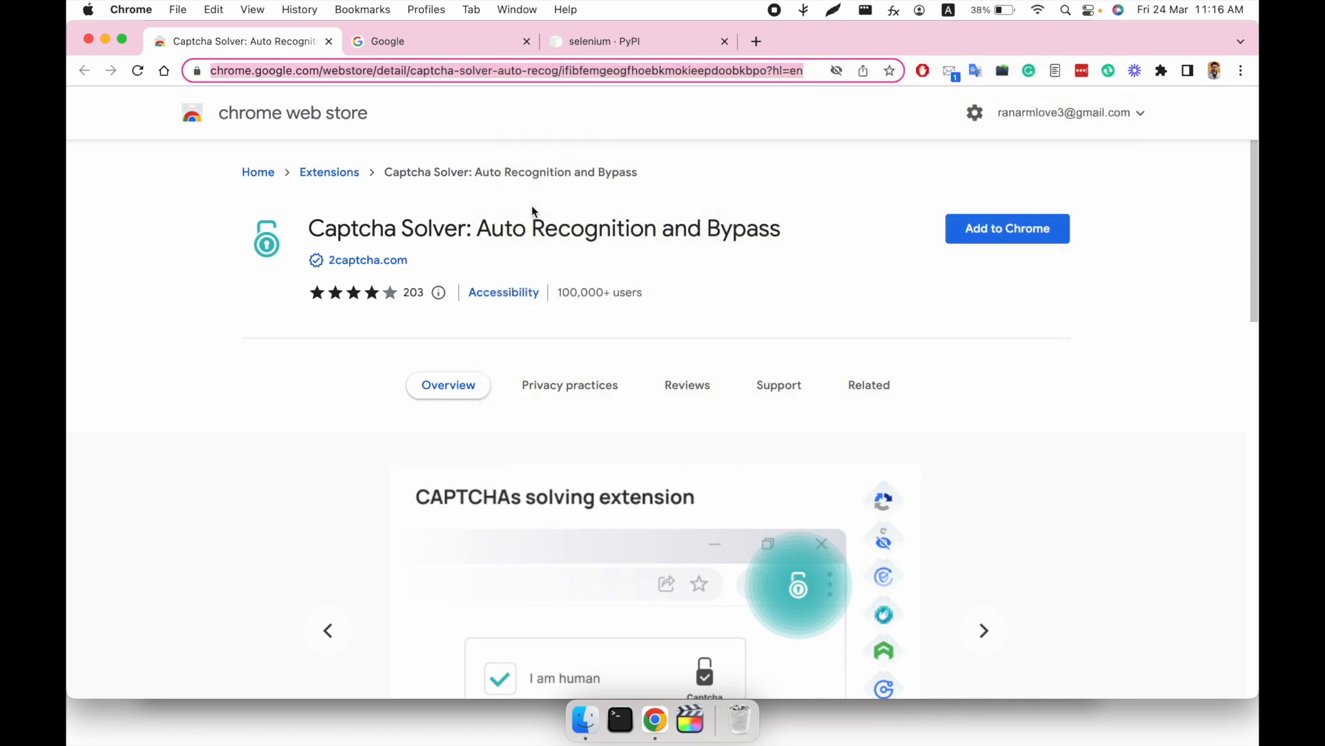
# - Search Google for 'crx file download' and scroll through the downloader results
pyautogui.click(440, 41)
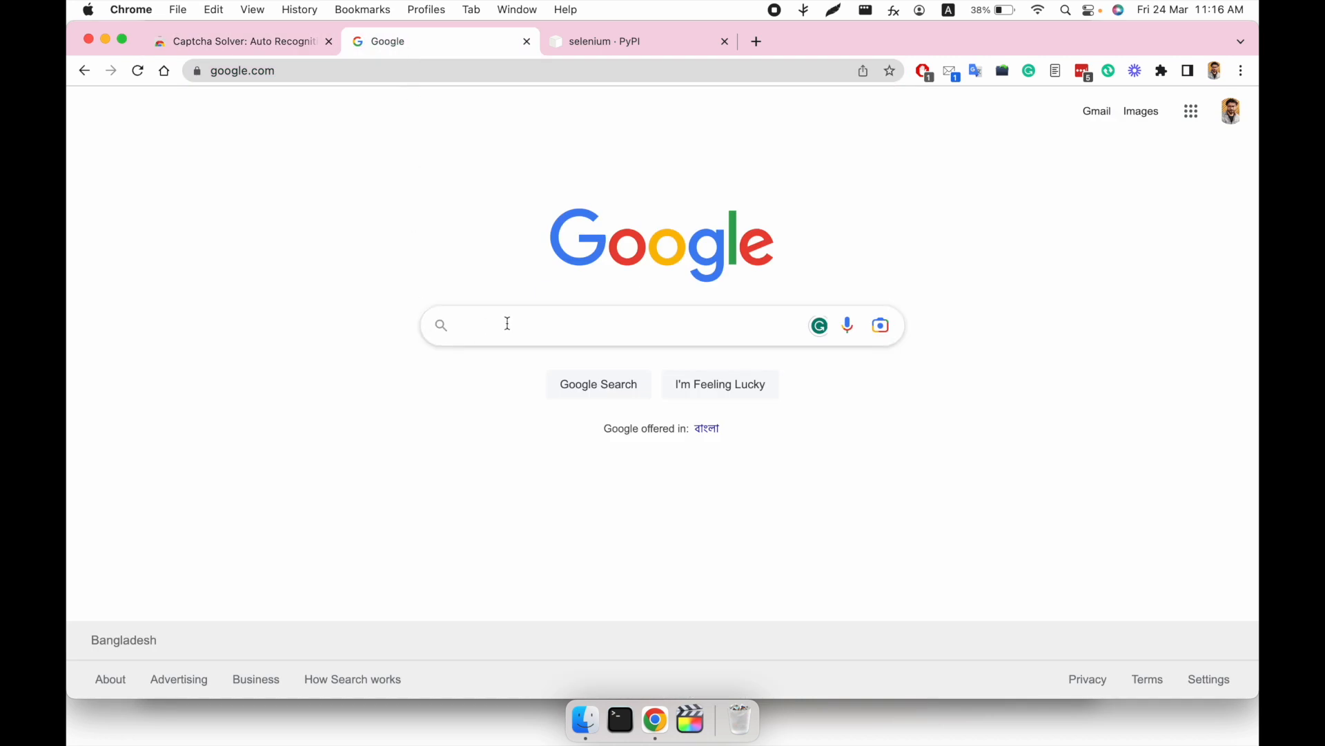
pyautogui.click(506, 324)
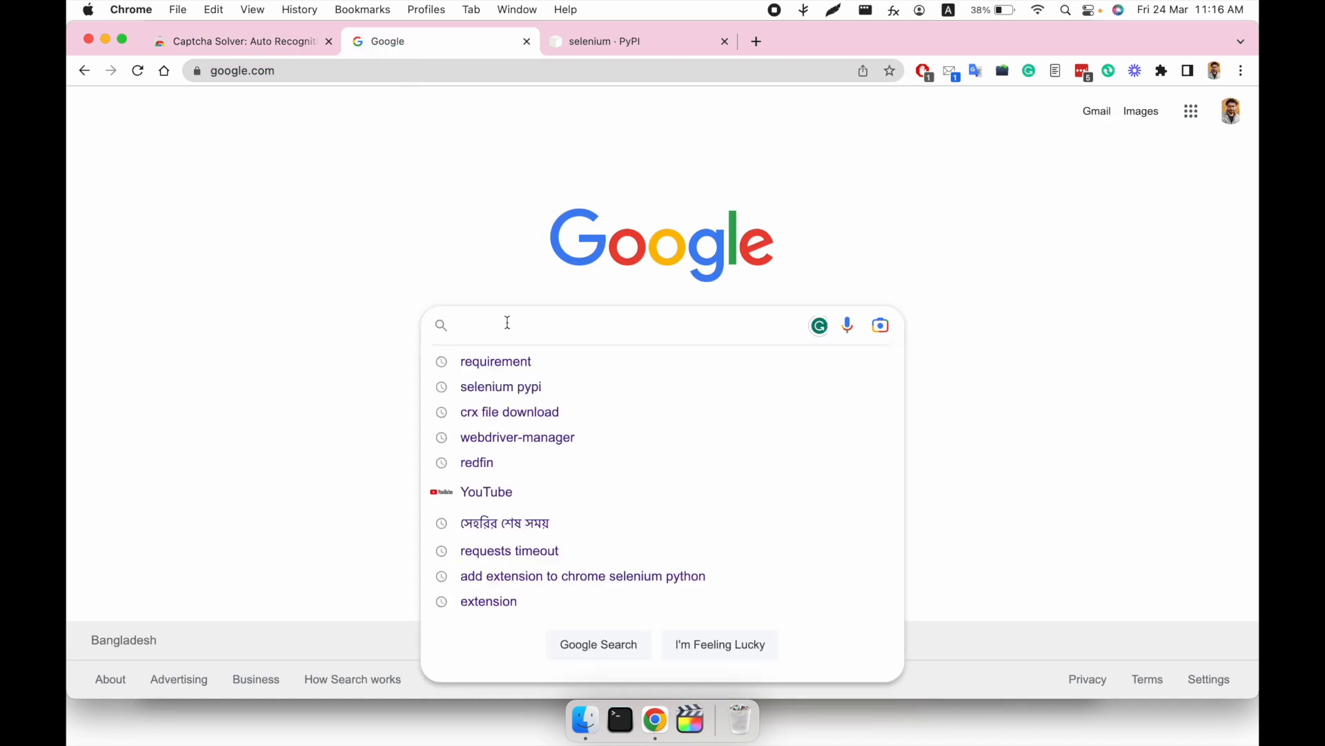
pyautogui.write('crx')
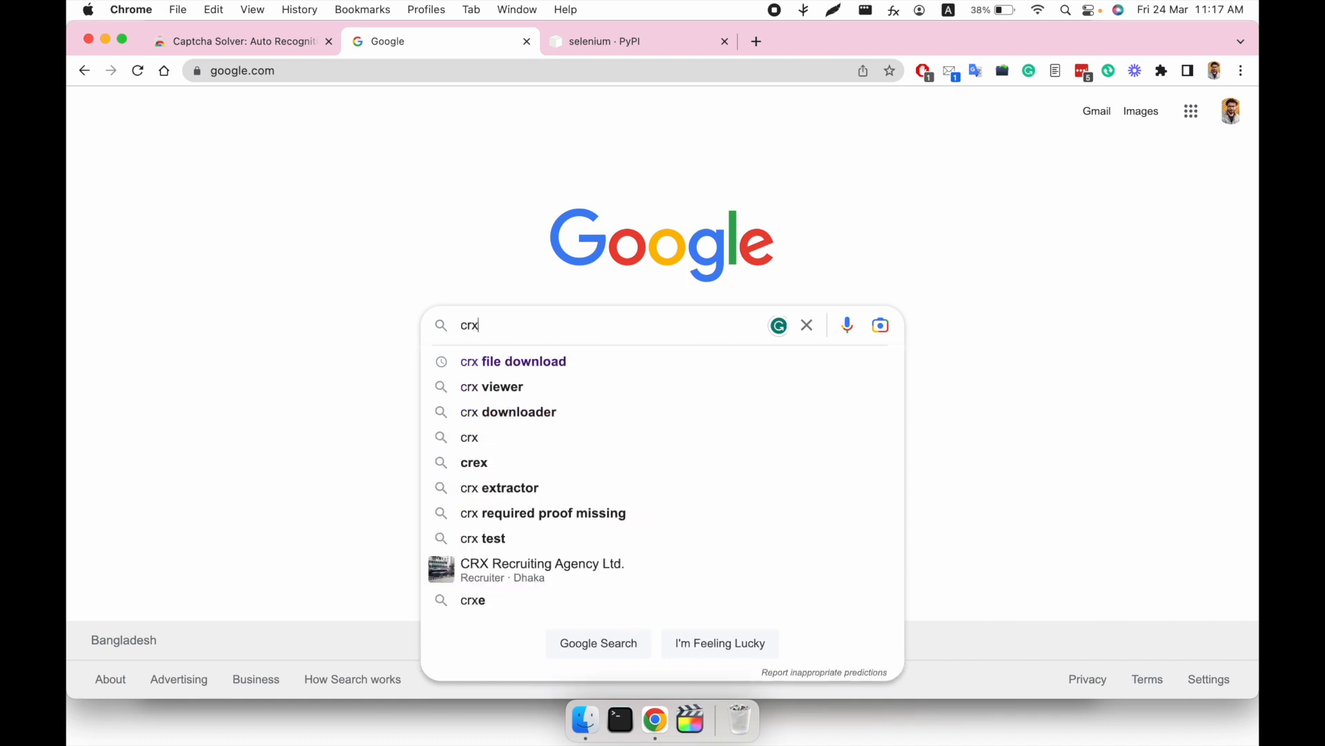
pyautogui.click(513, 361)
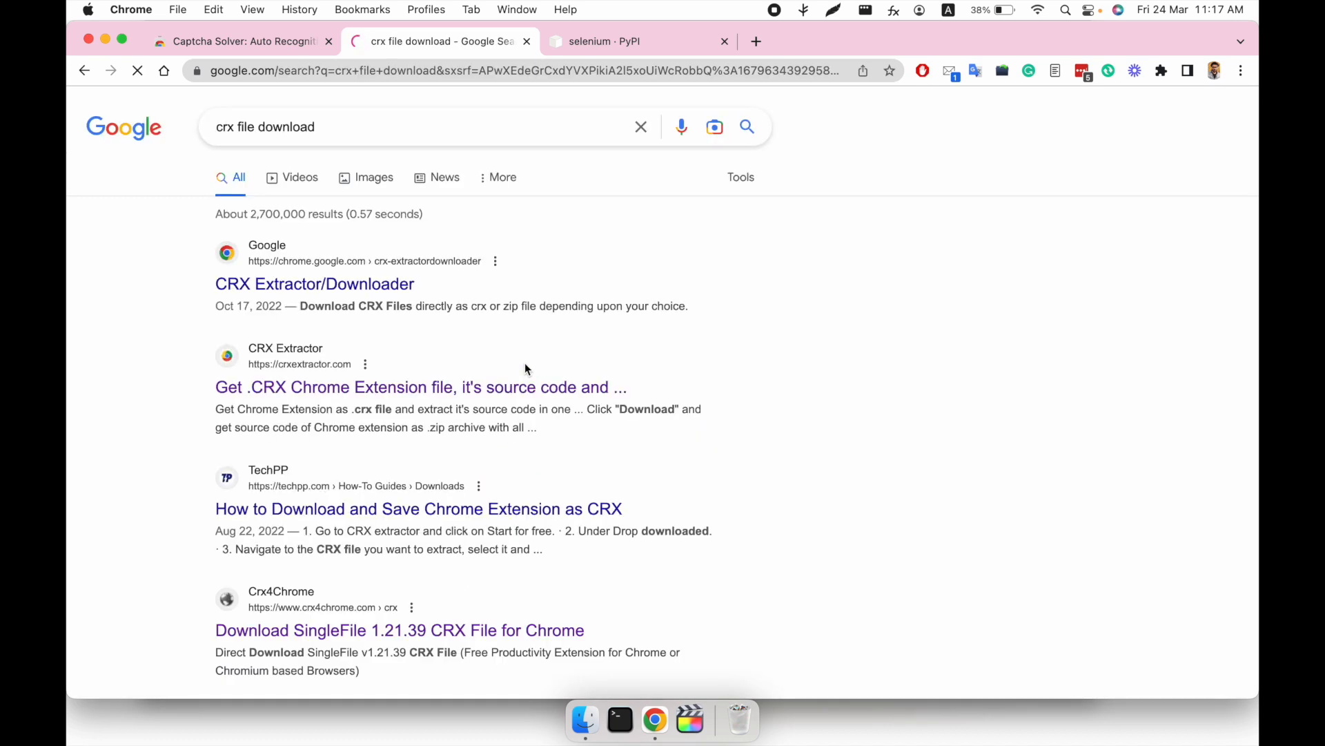
pyautogui.scroll(-3)
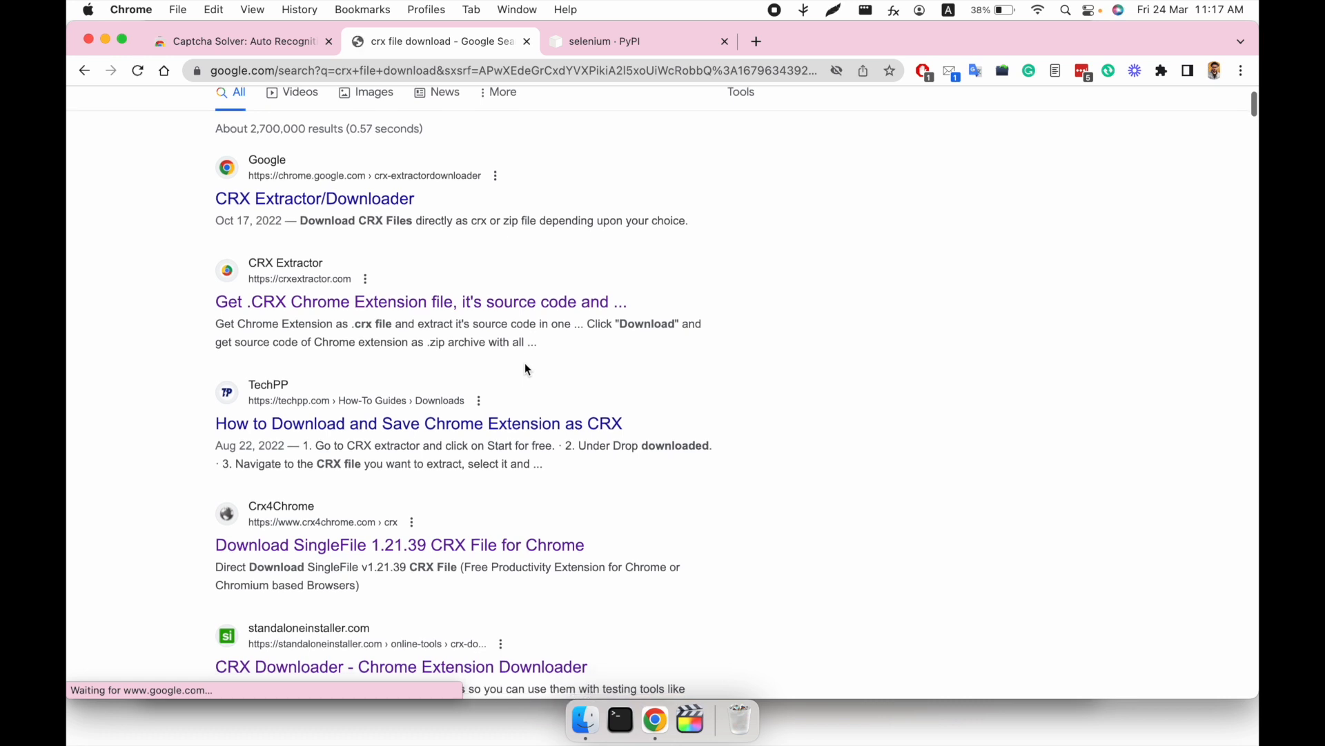
pyautogui.scroll(-3)
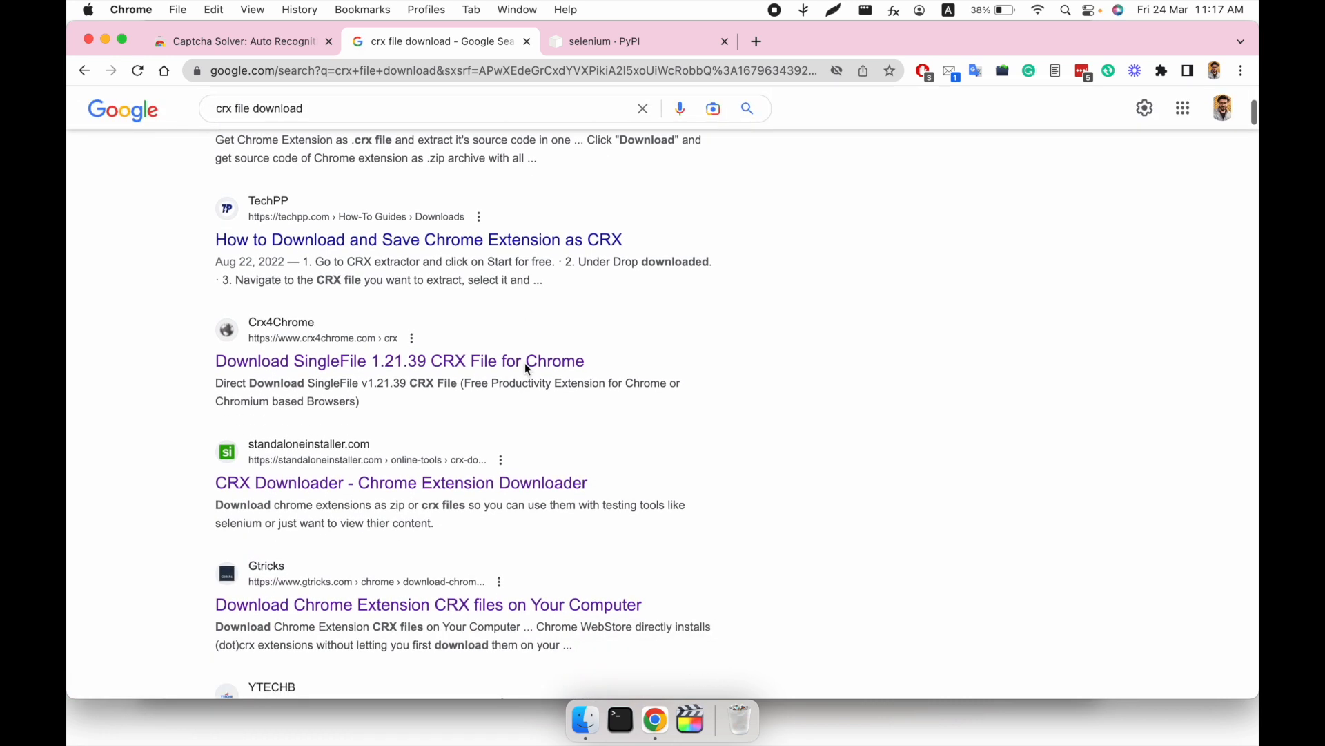
pyautogui.scroll(-3)
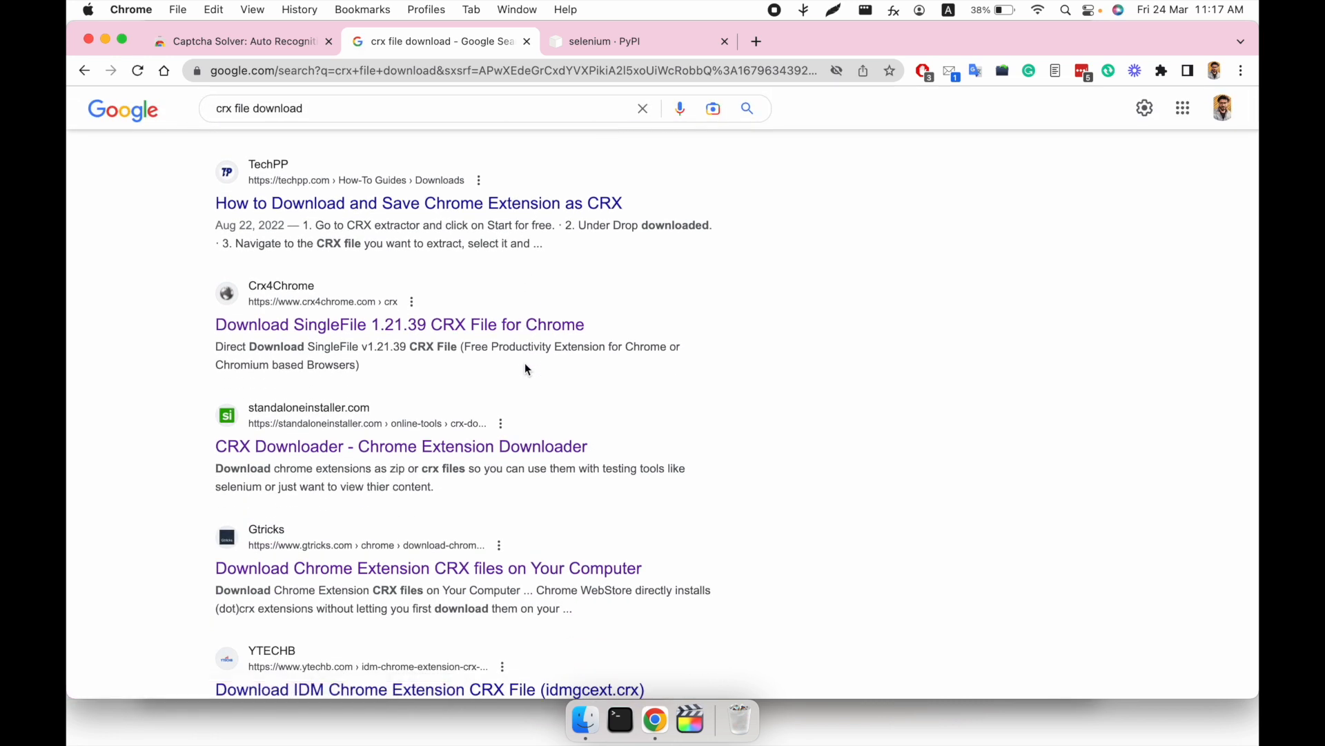
pyautogui.moveTo(365, 456)
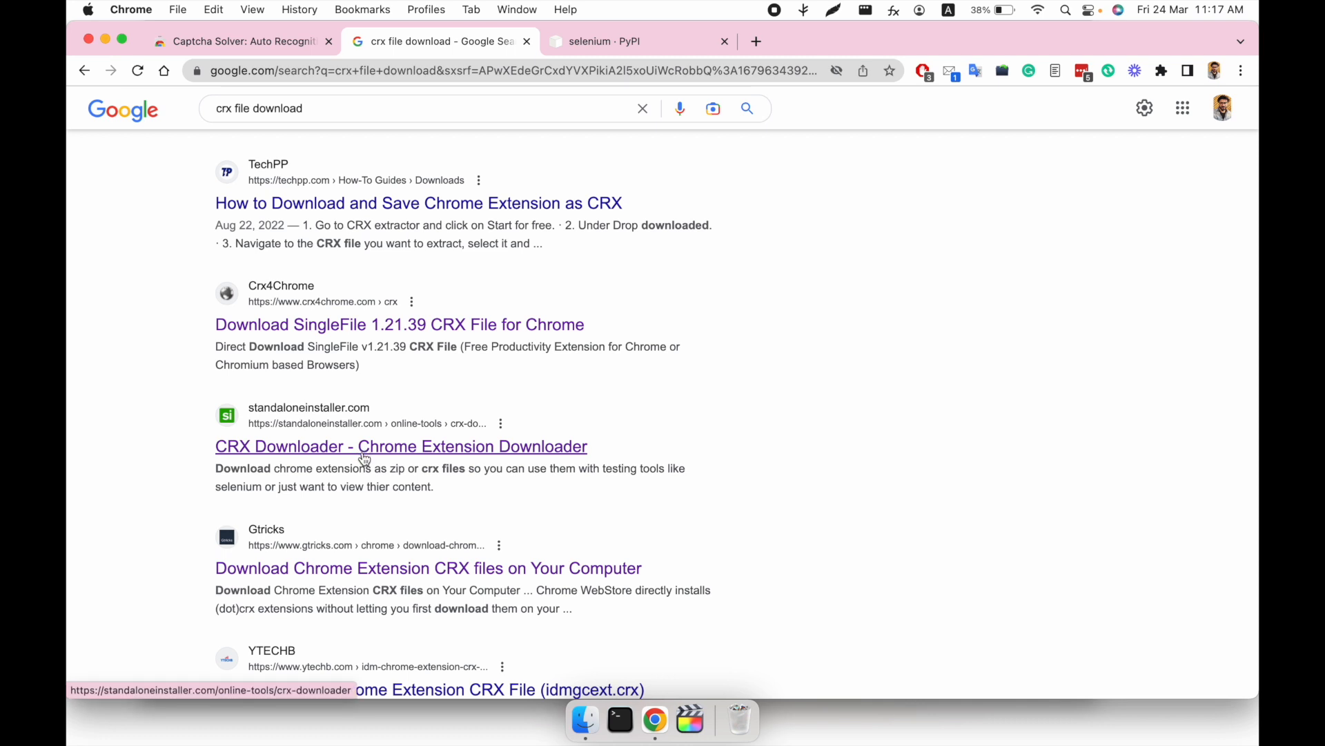
# - Paste the Captcha Solver store URL into CRX Downloader and download its .crx file
pyautogui.click(401, 445)
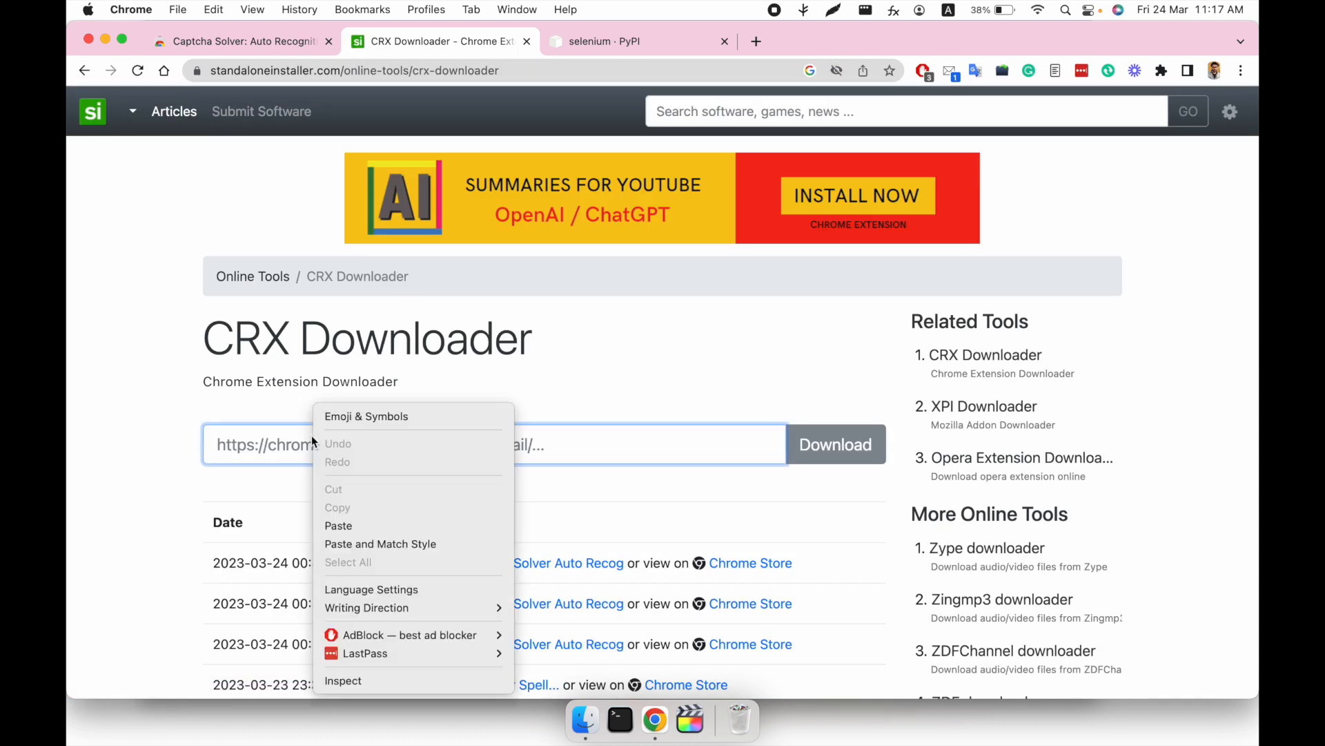
pyautogui.click(338, 525)
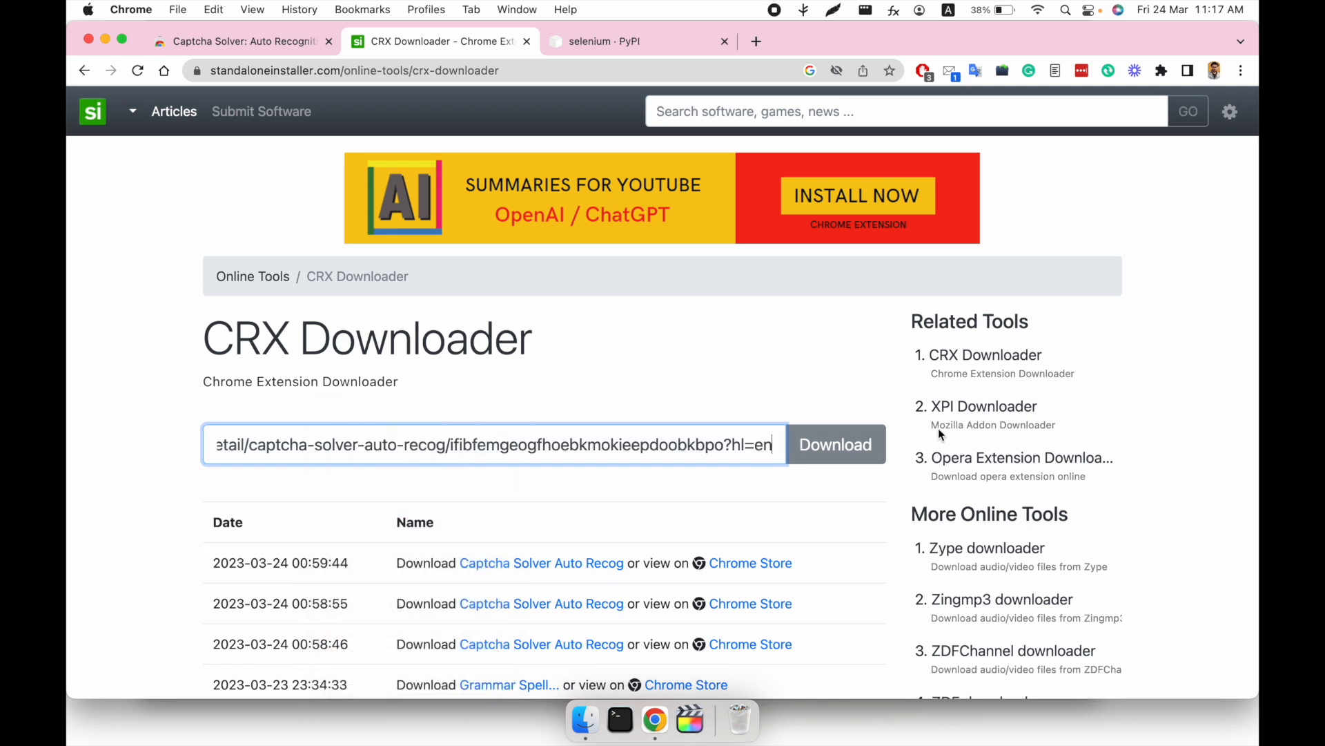
pyautogui.click(835, 444)
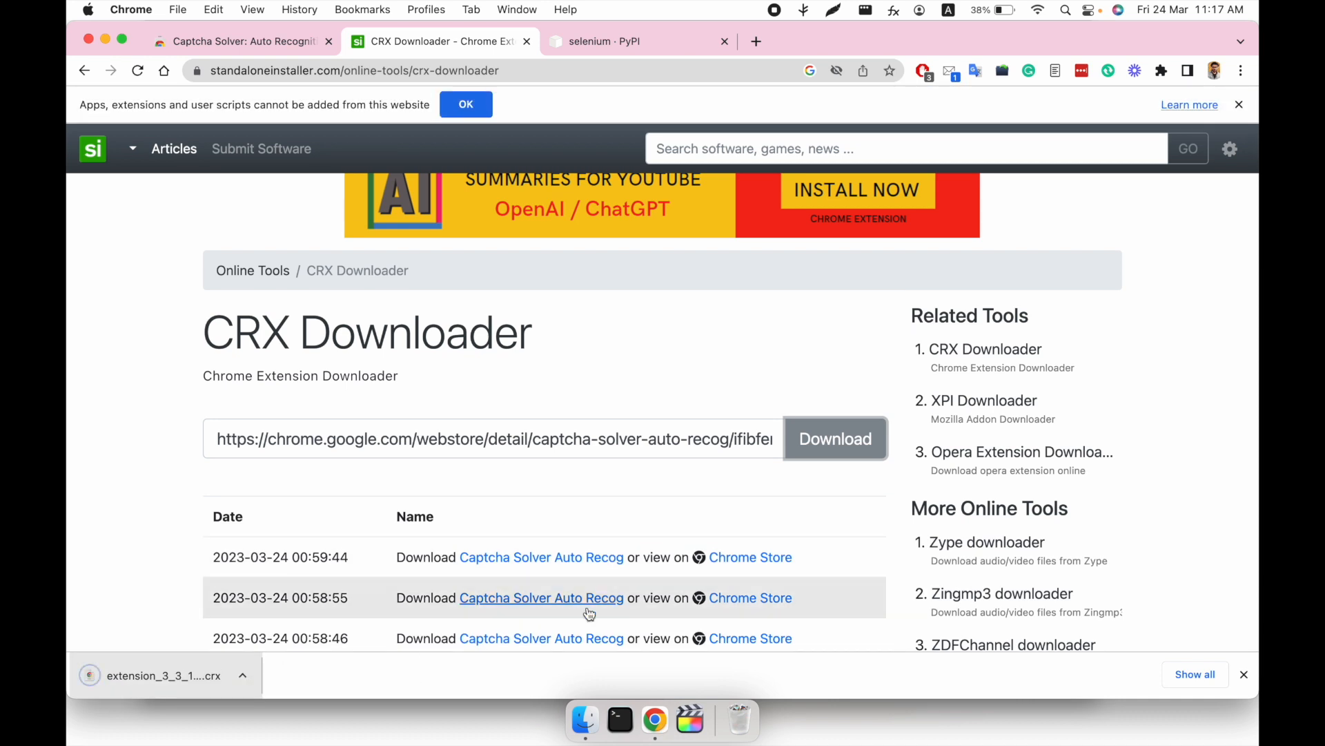
pyautogui.click(584, 719)
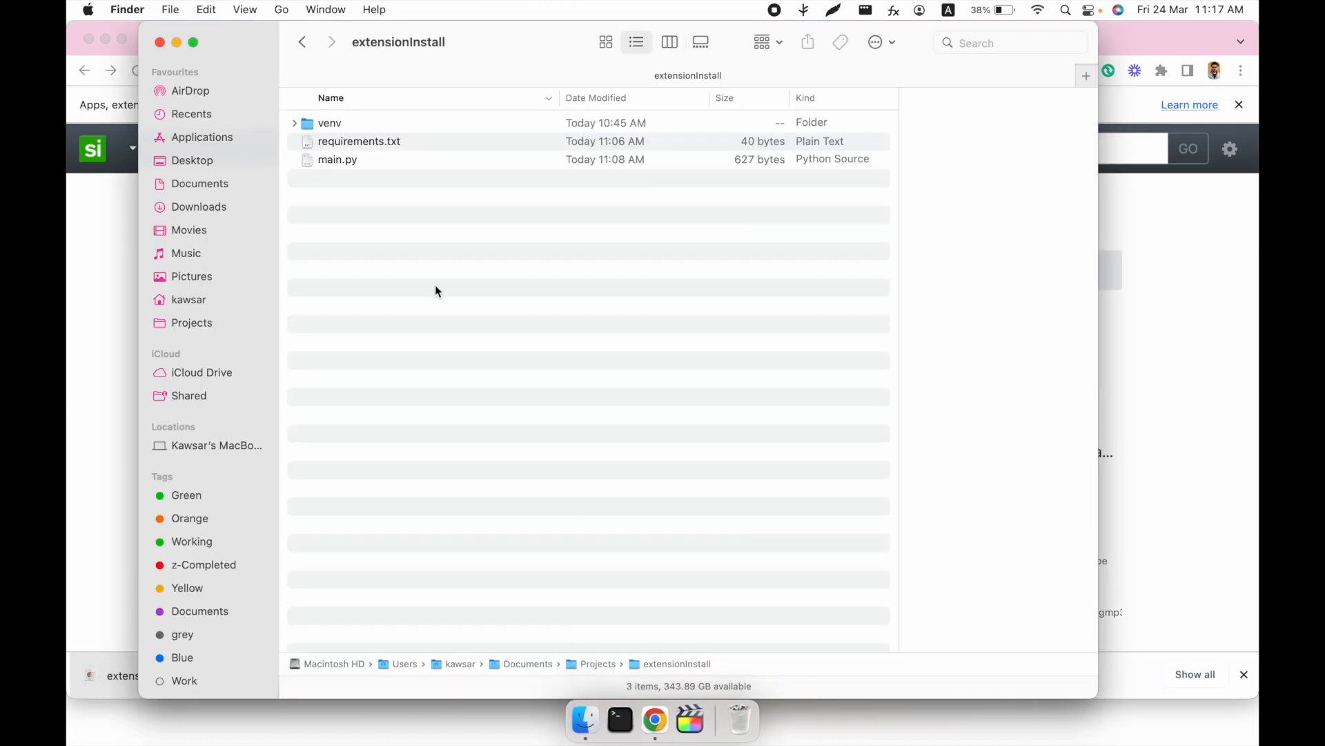
# - Copy extension_3_3_1_0.crx from the Finder Downloads folder
pyautogui.click(200, 206)
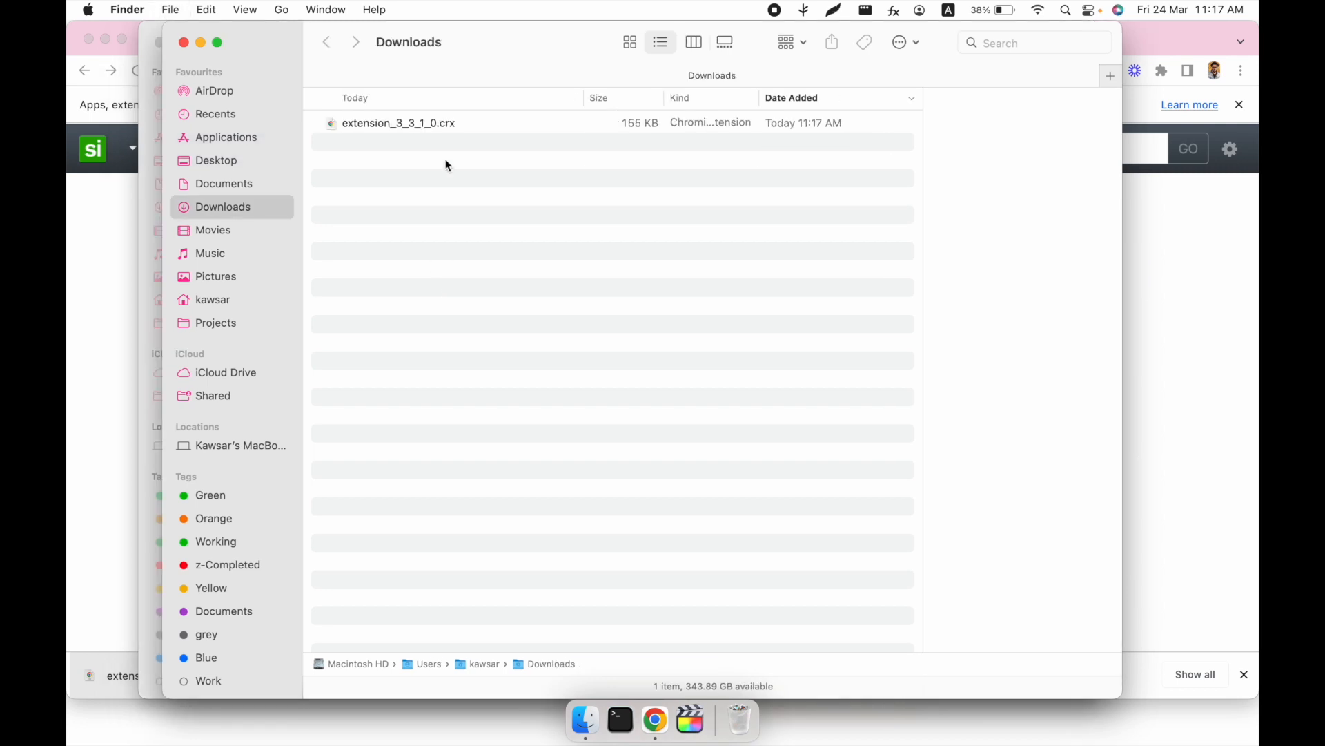
pyautogui.moveTo(432, 135)
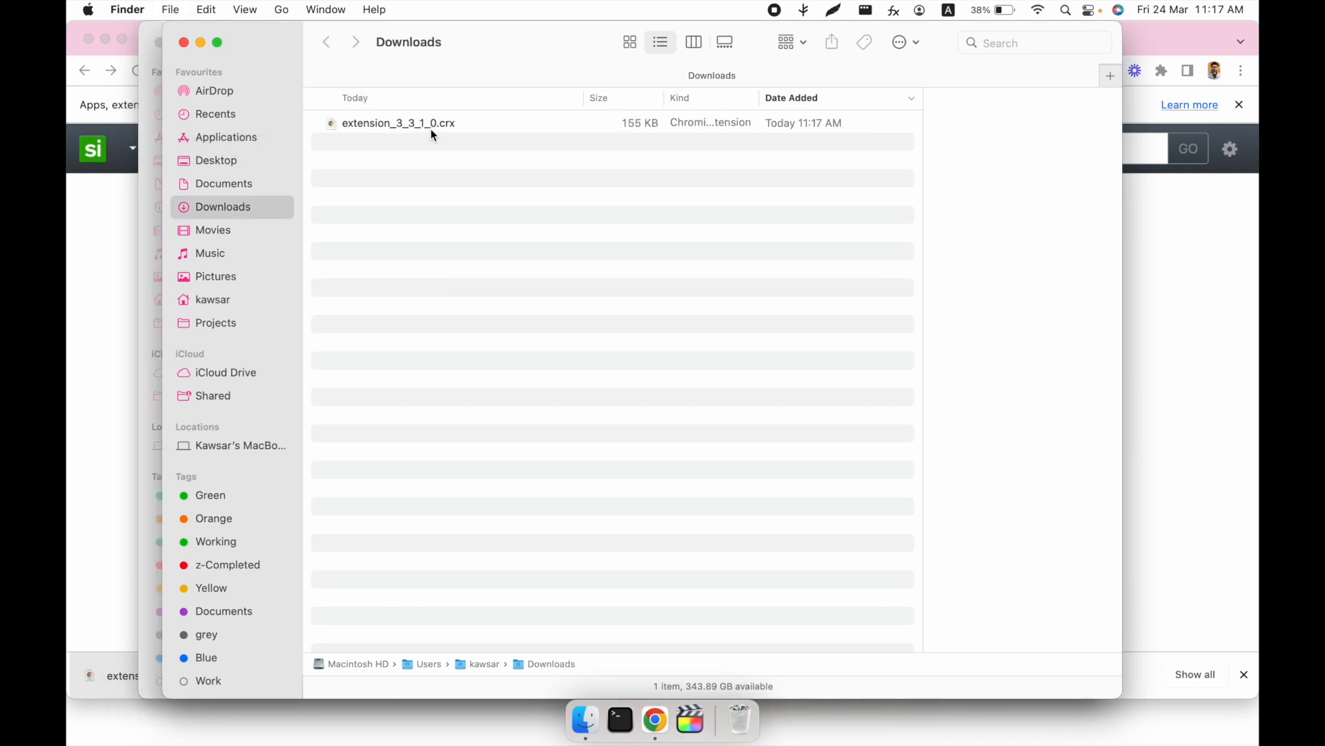
pyautogui.rightClick(398, 123)
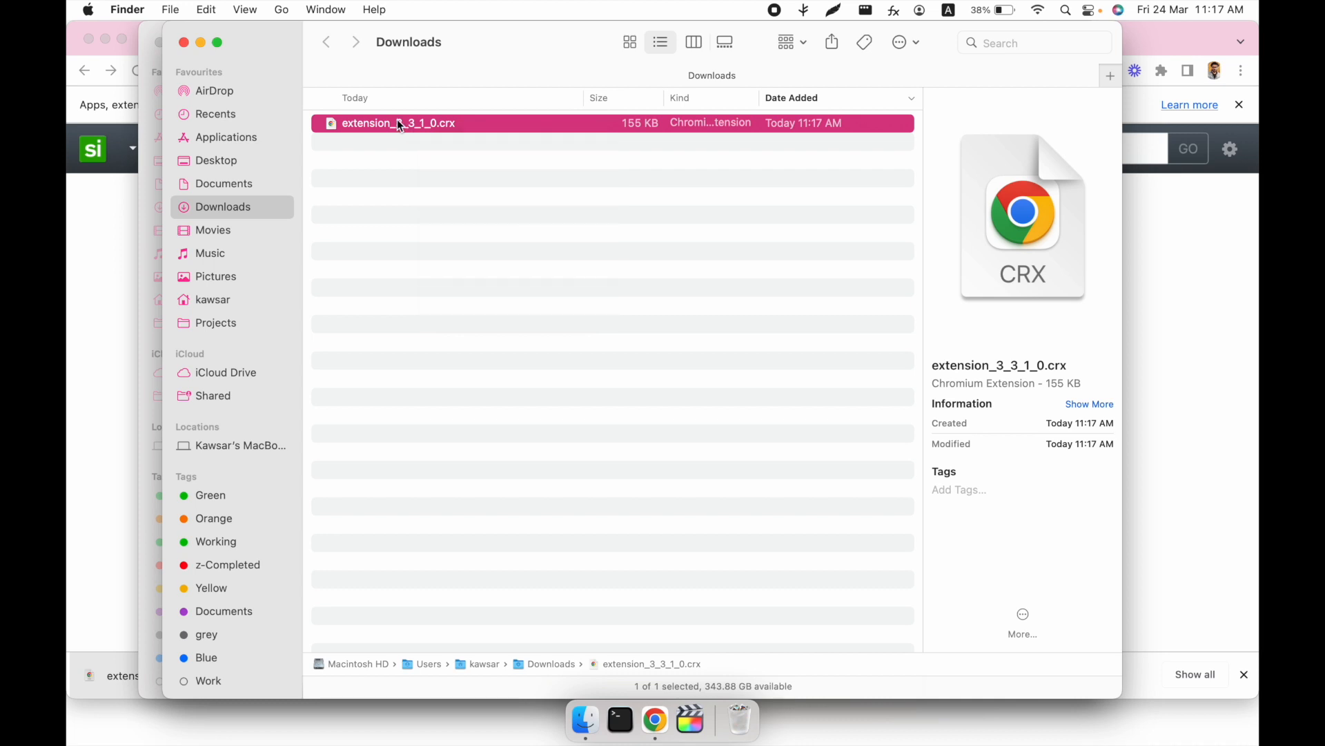
pyautogui.moveTo(243, 92)
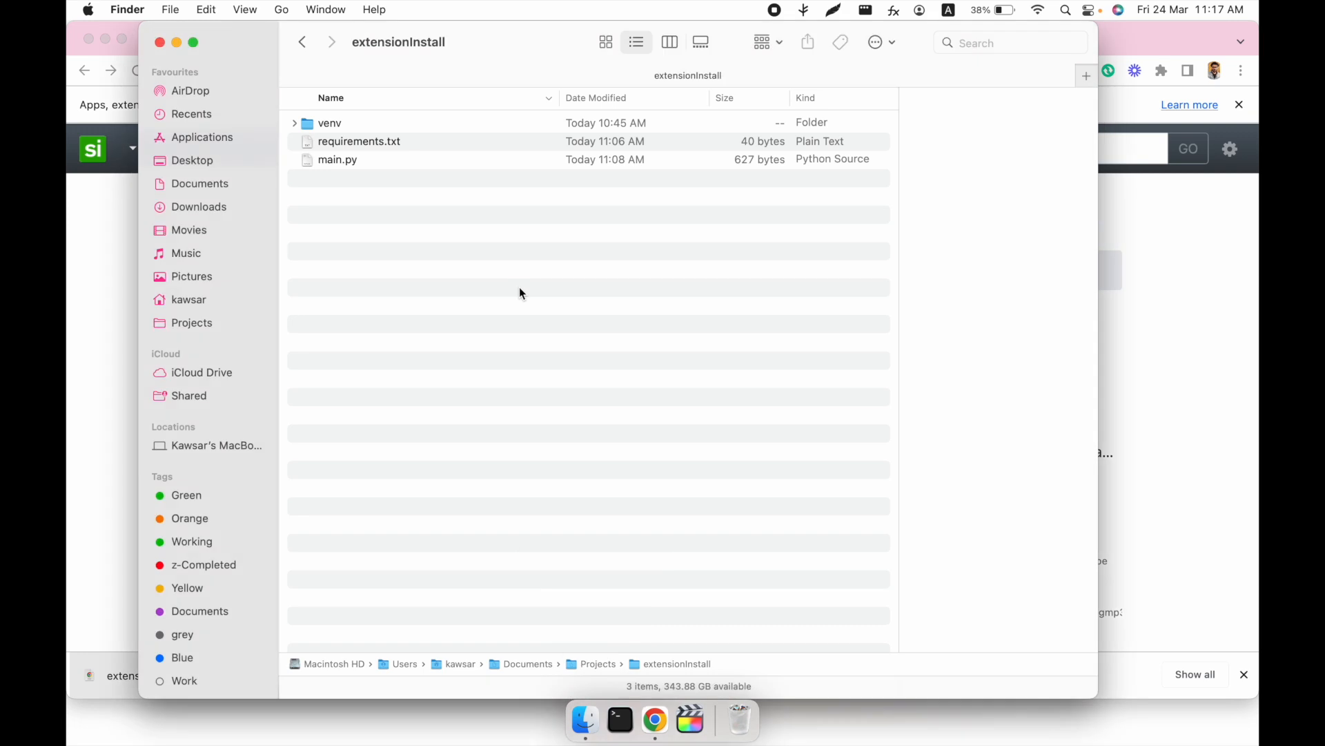
# - Paste the CRX file into extensionInstall and open main.py with PyCharm CE
pyautogui.rightClick(520, 293)
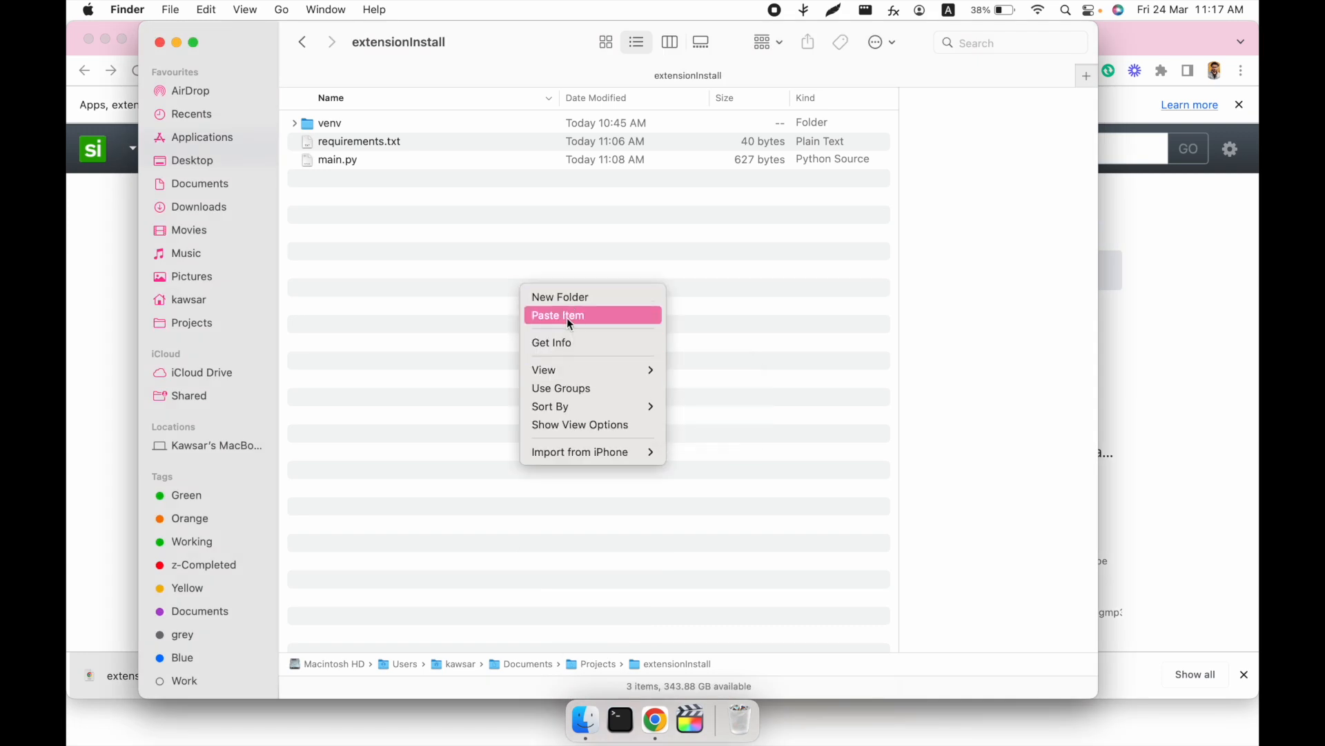
pyautogui.click(558, 315)
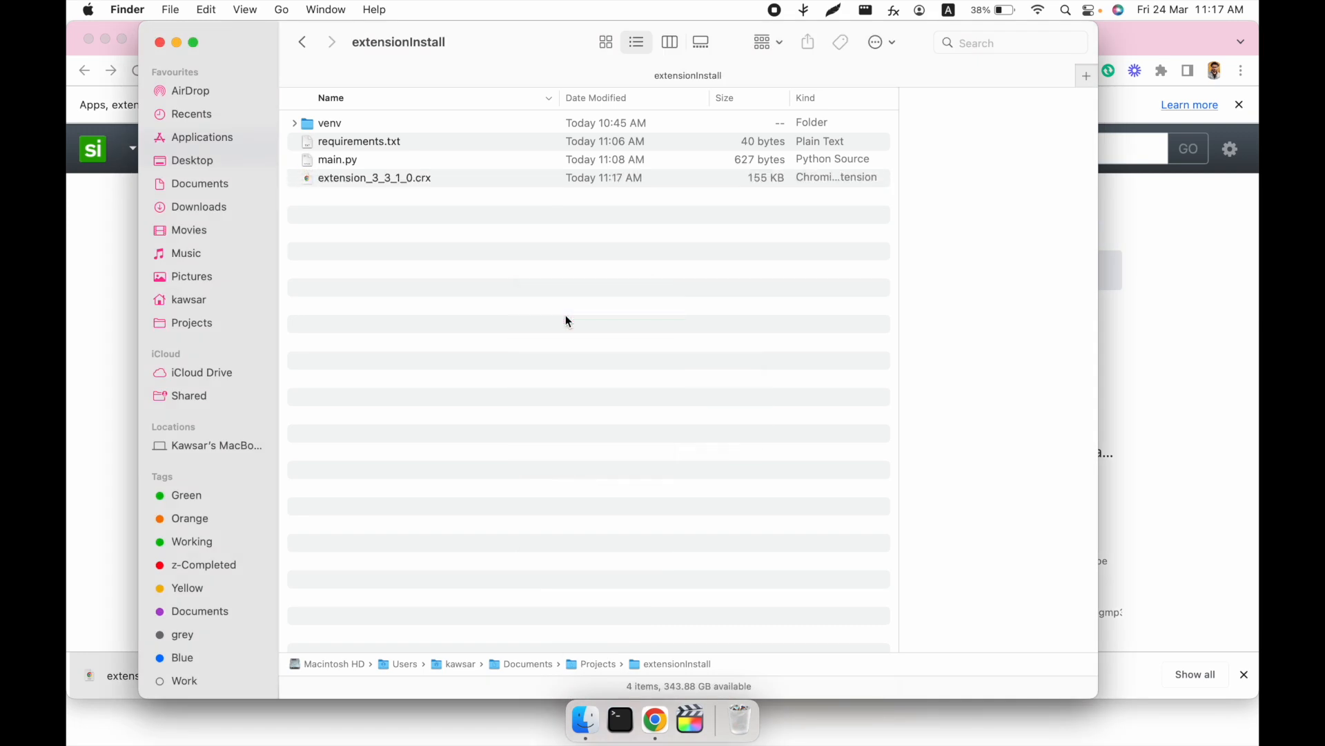
pyautogui.moveTo(389, 290)
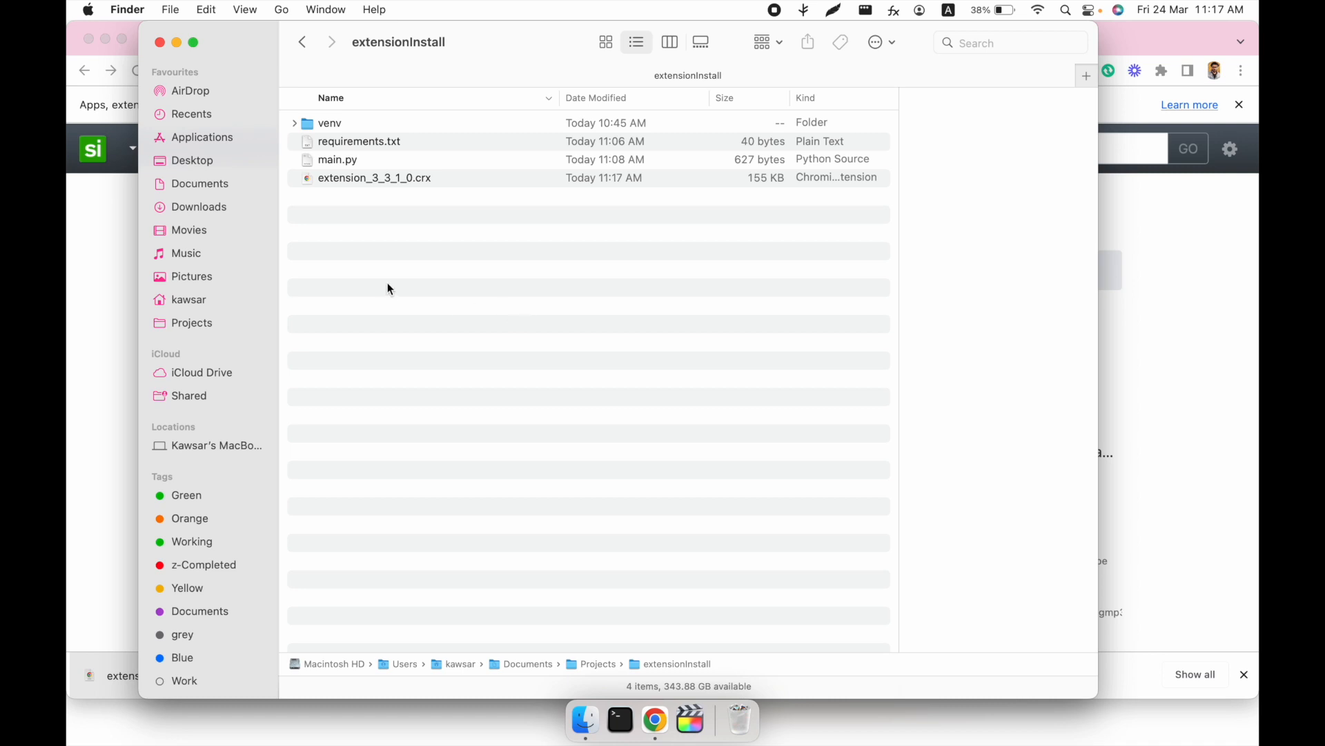
pyautogui.moveTo(397, 155)
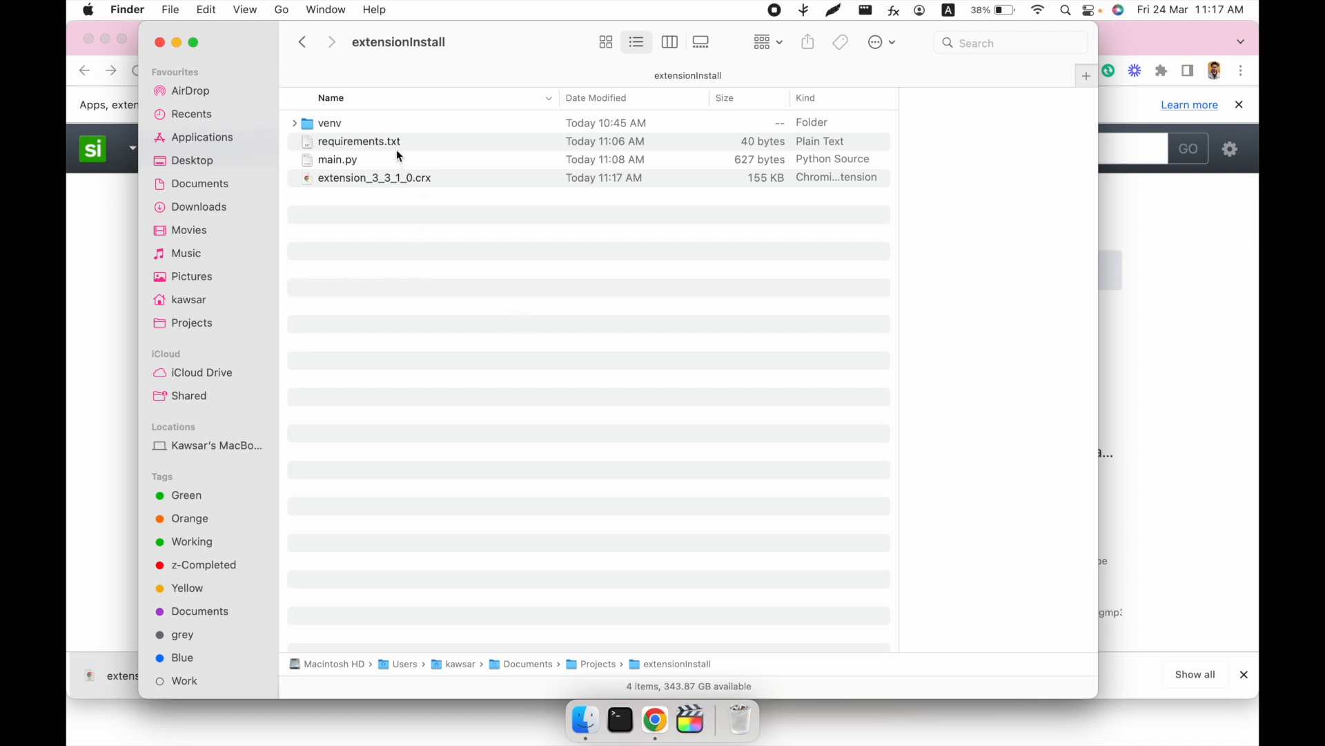
pyautogui.moveTo(354, 162)
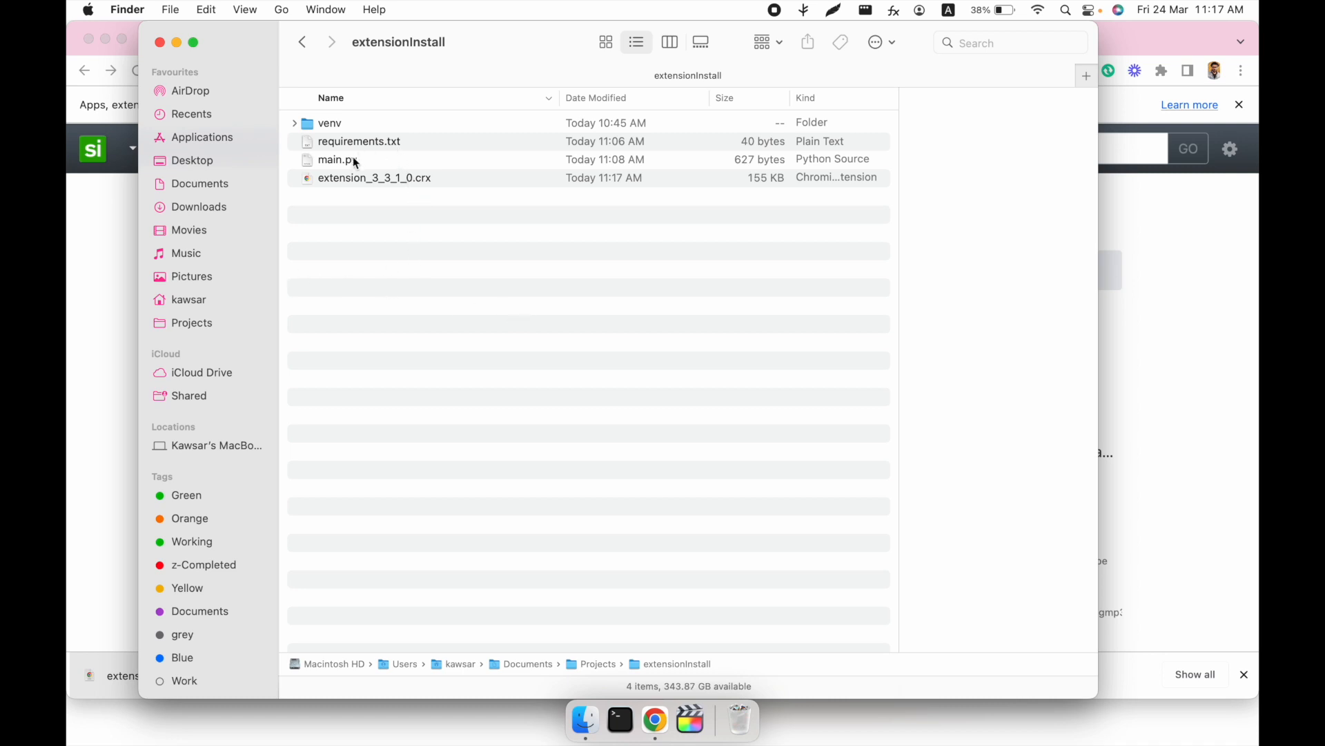
pyautogui.rightClick(336, 159)
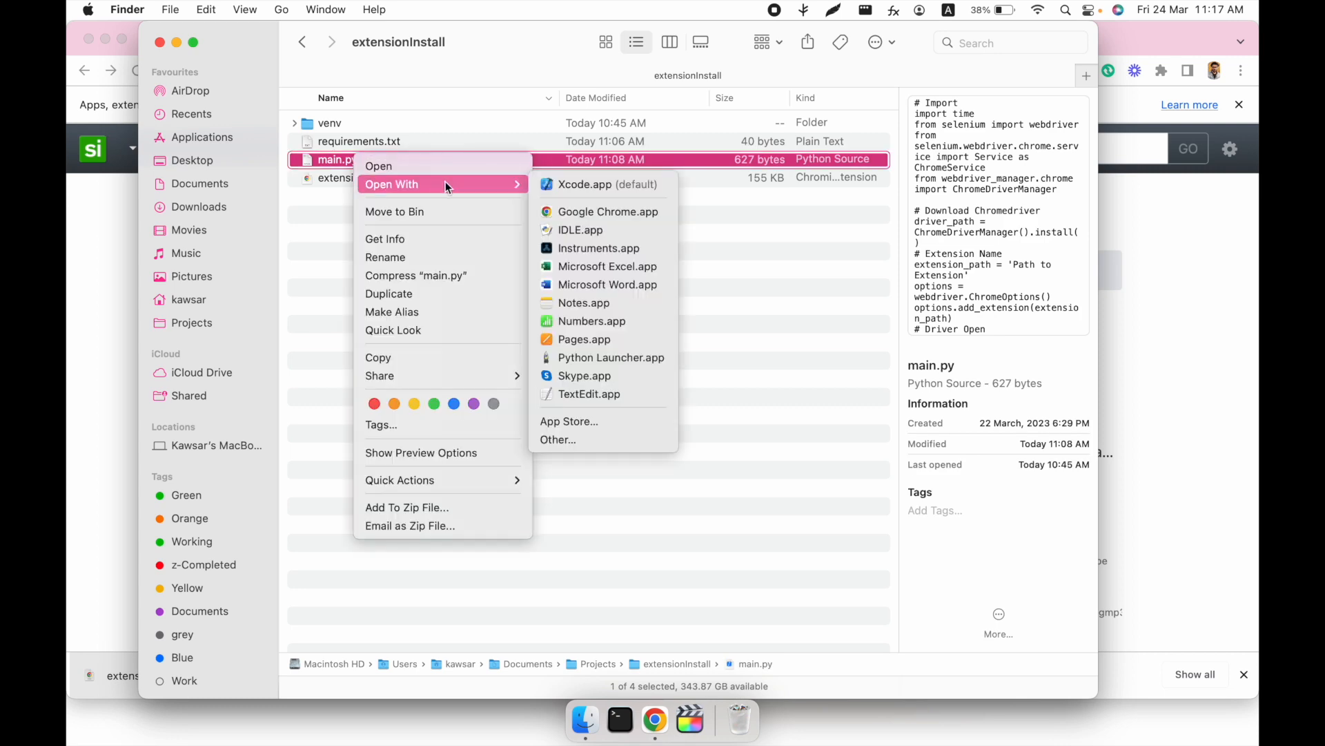
pyautogui.moveTo(470, 191)
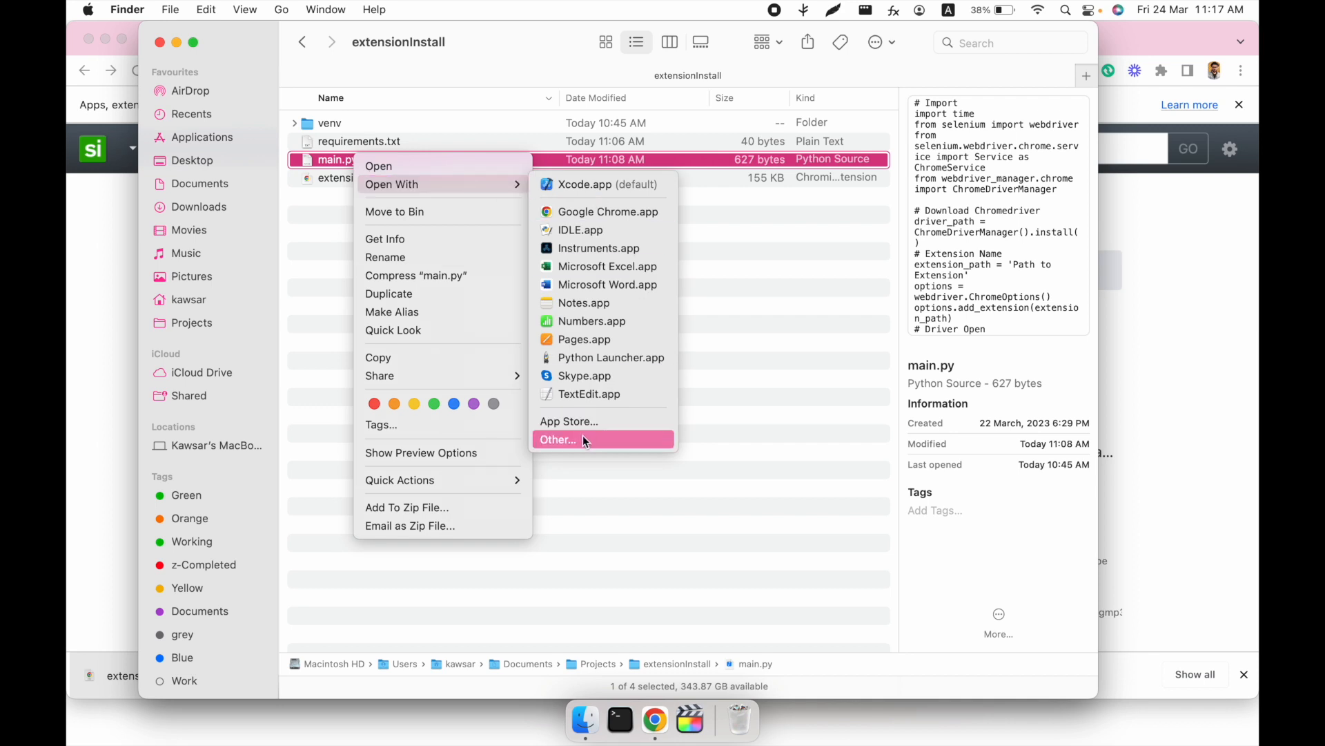
pyautogui.click(557, 439)
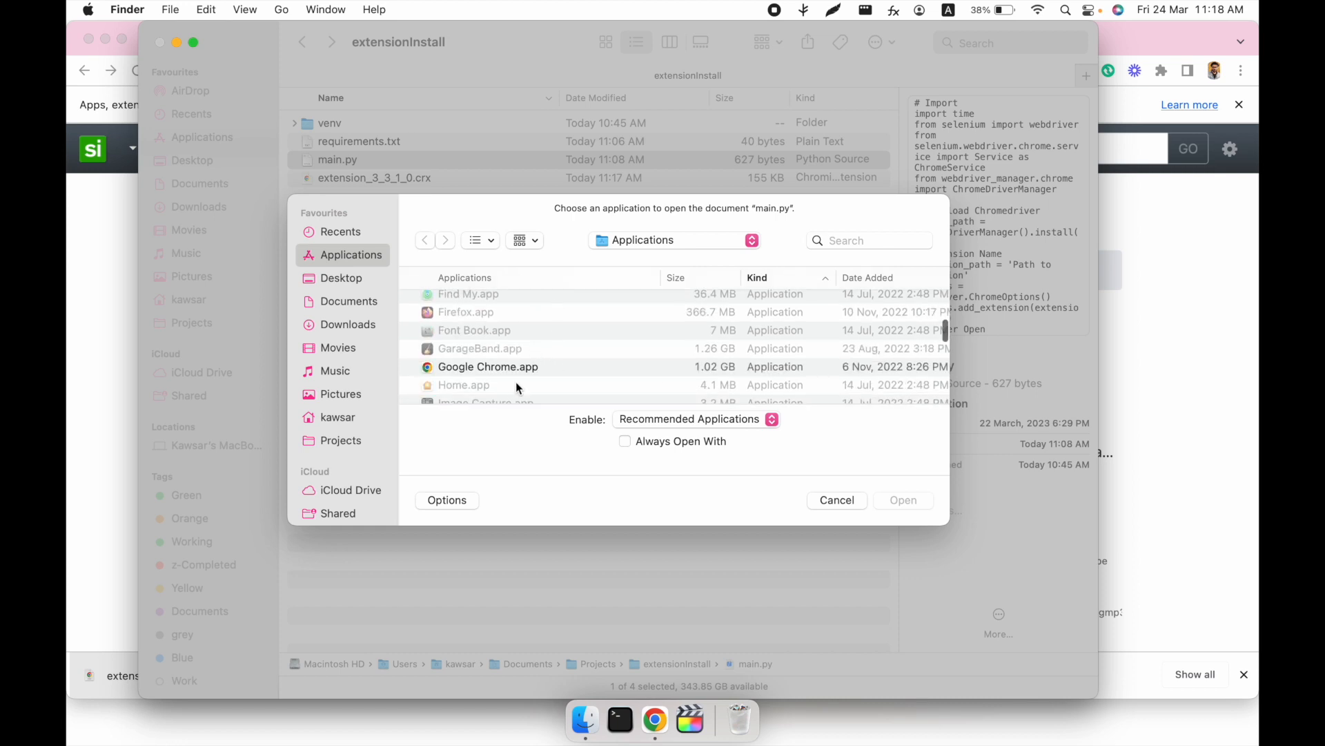
pyautogui.scroll(-3)
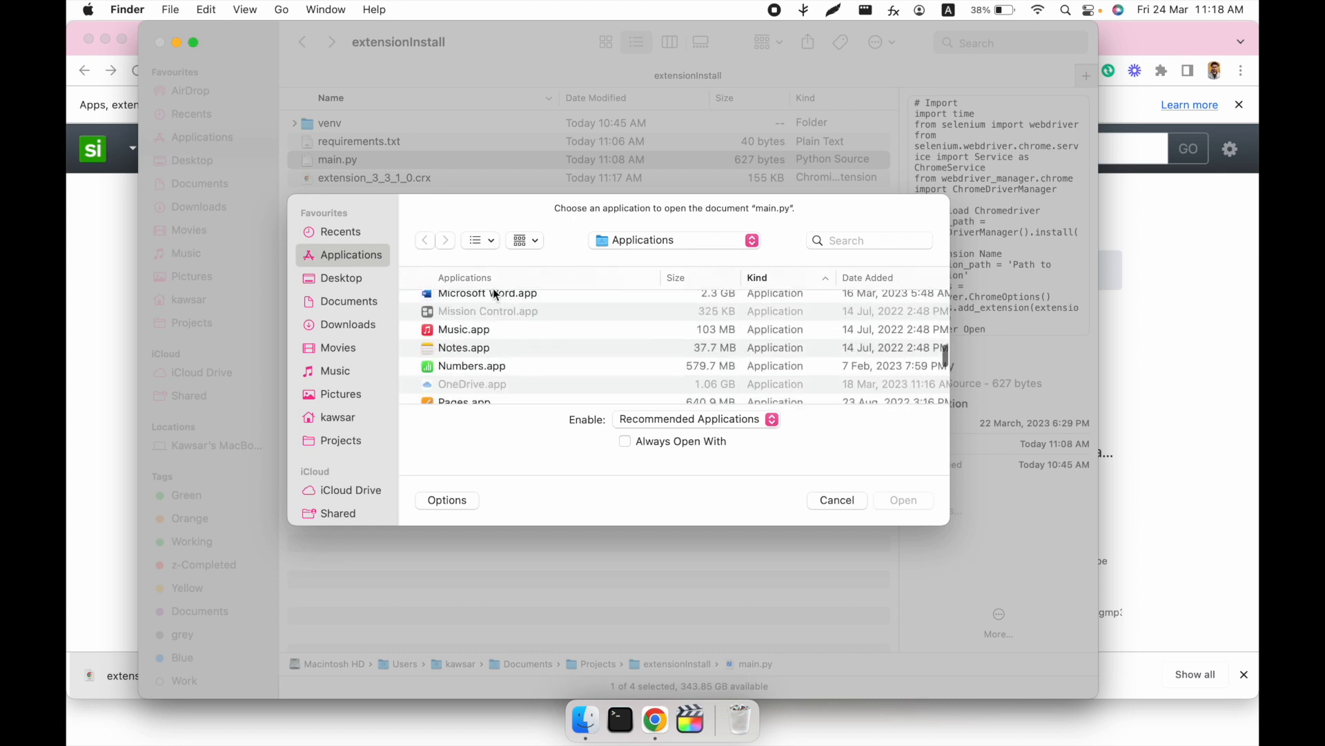
pyautogui.scroll(-3)
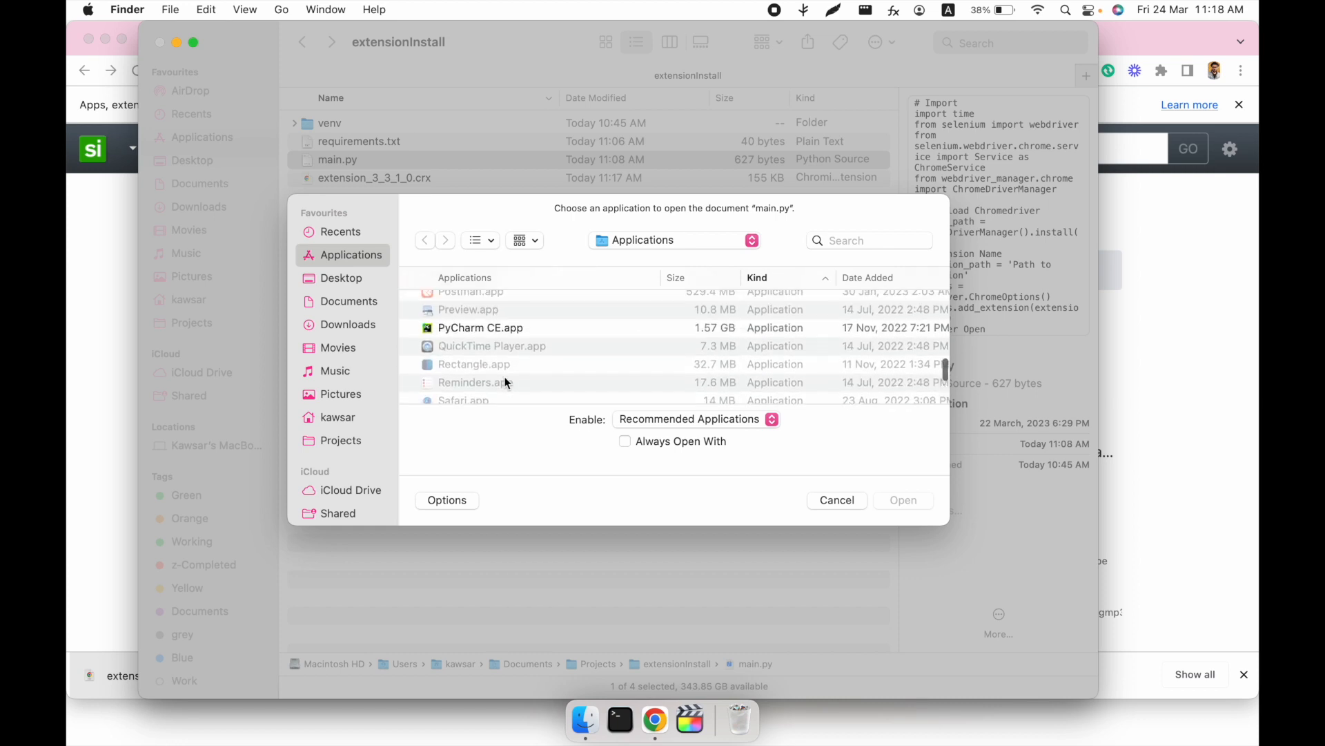
pyautogui.click(481, 327)
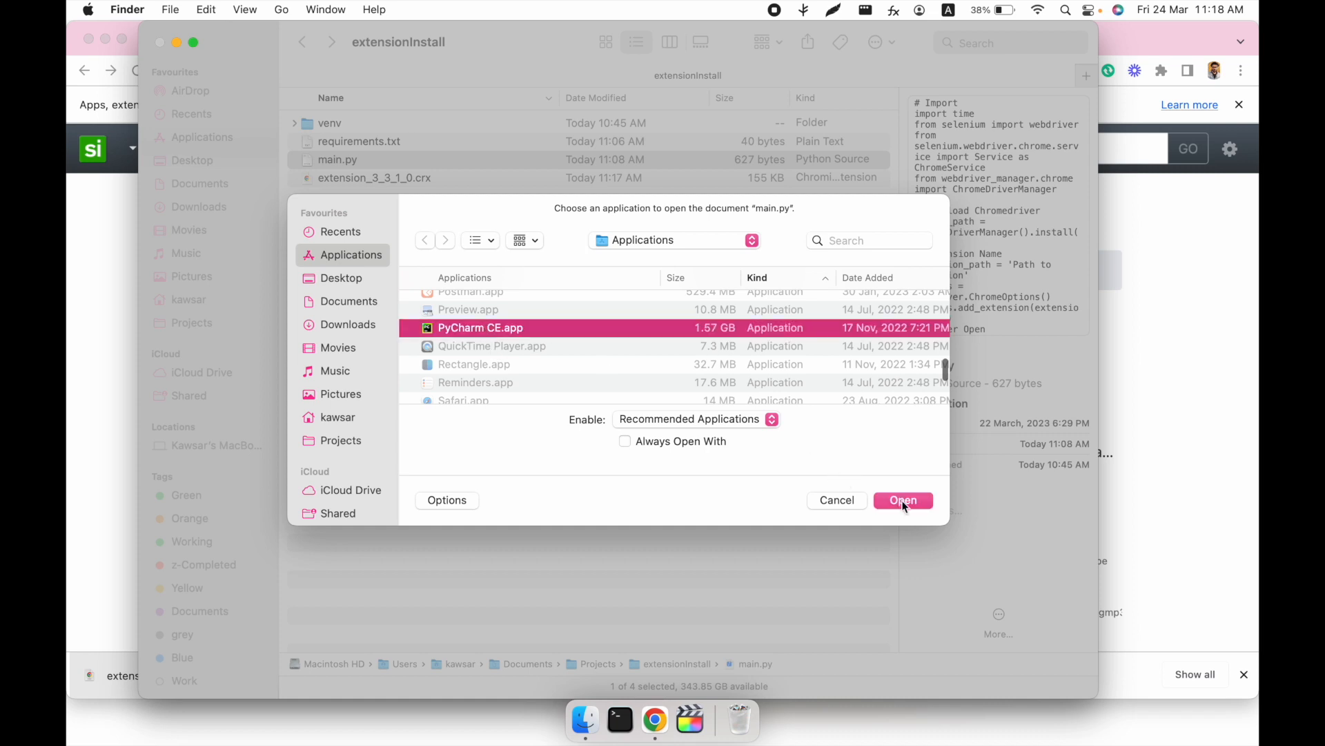
pyautogui.click(903, 500)
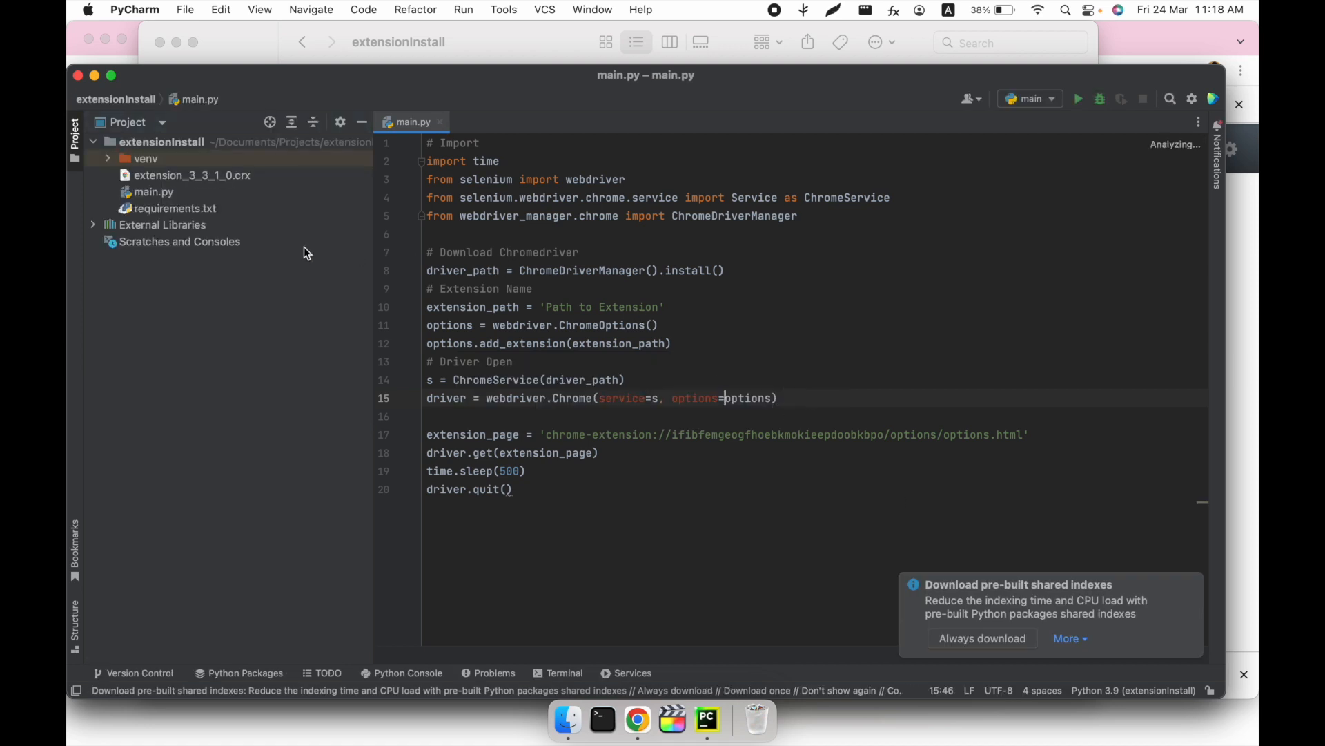
# - Open requirements.txt and run pip install selenium==4.8.2 in the project terminal
pyautogui.click(174, 208)
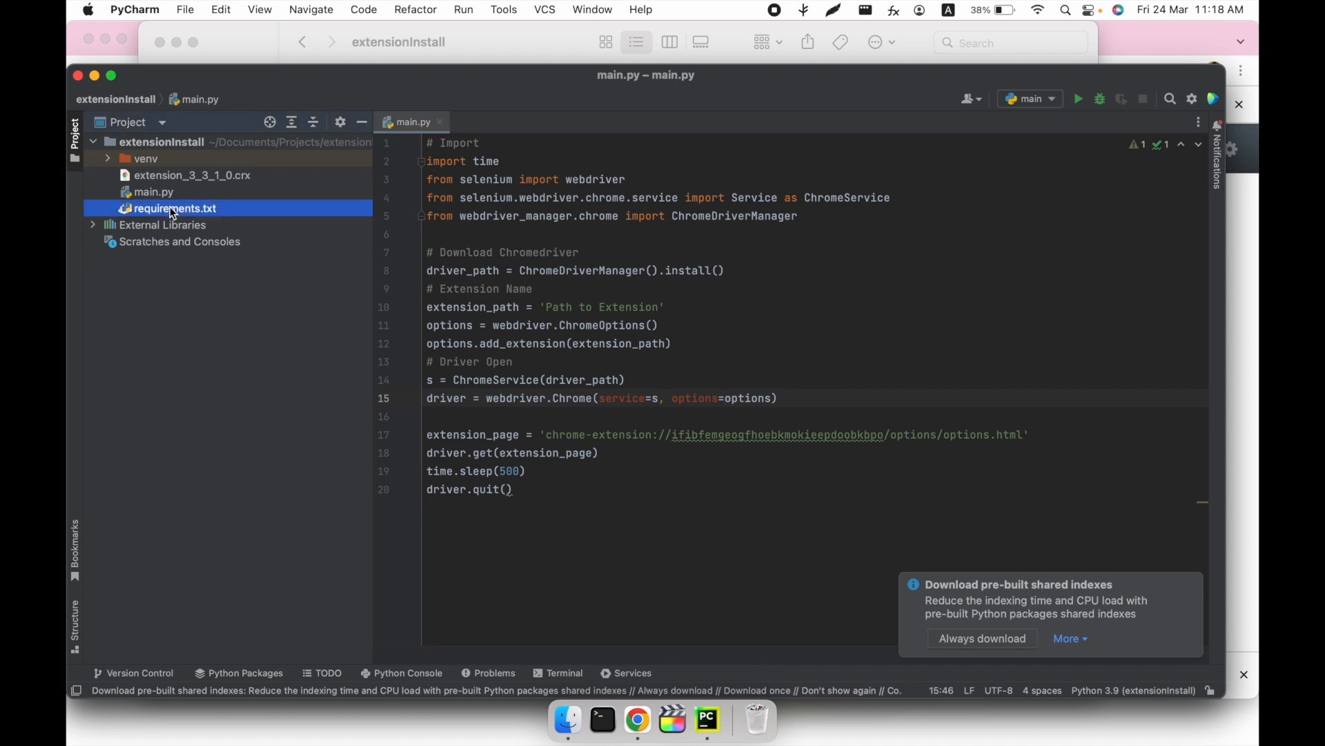
pyautogui.doubleClick(174, 208)
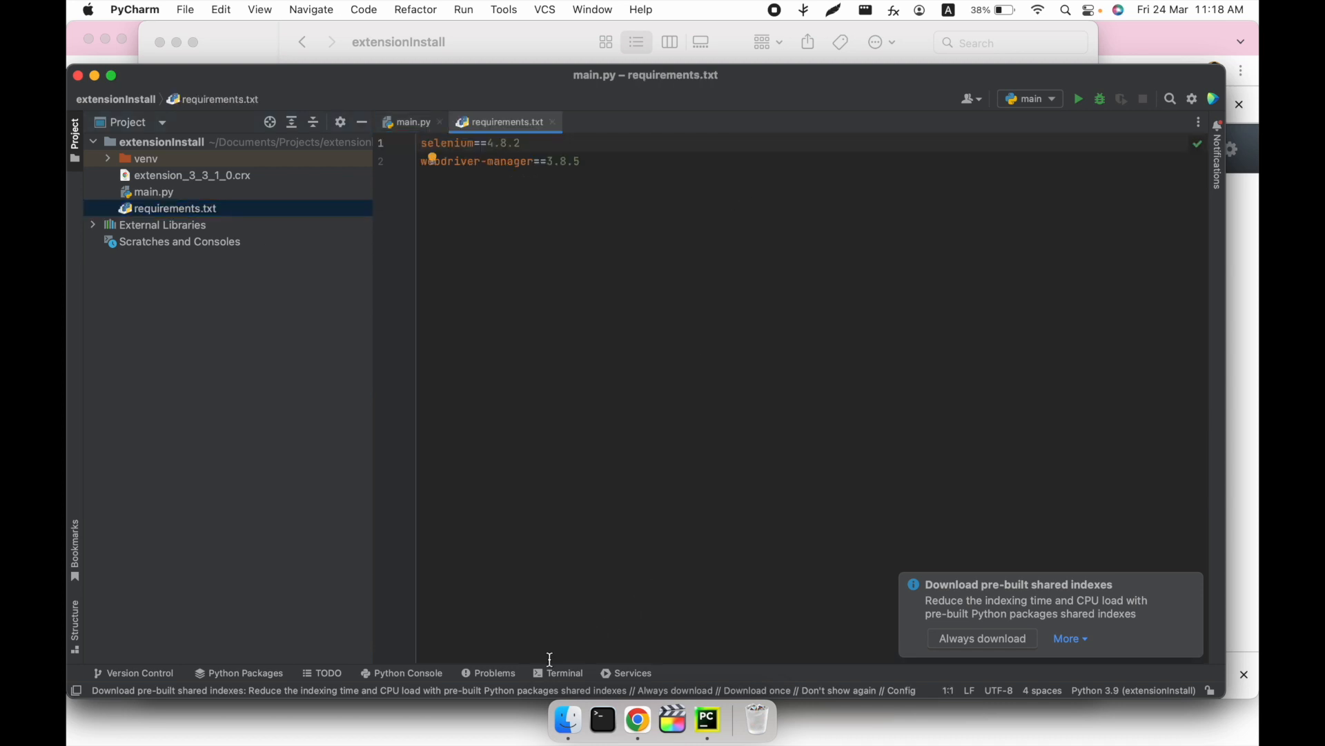
pyautogui.click(564, 672)
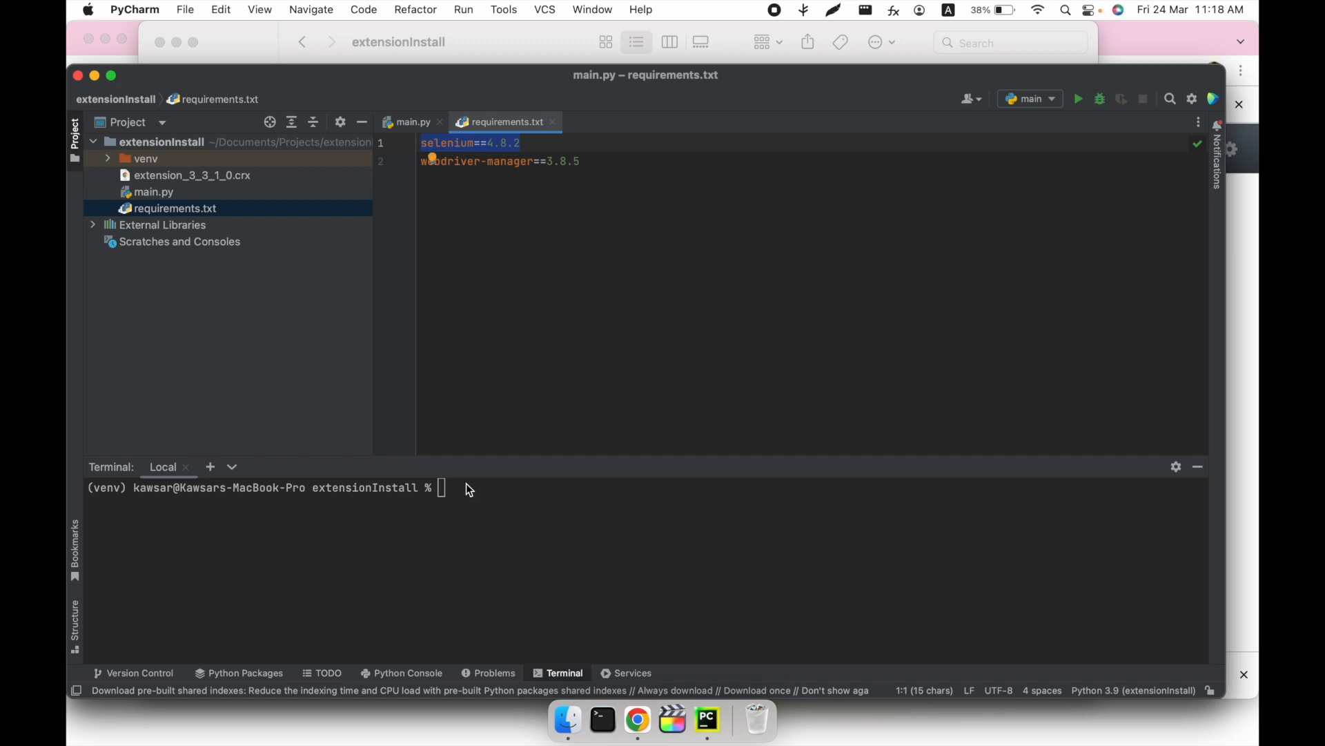
pyautogui.write('pi')
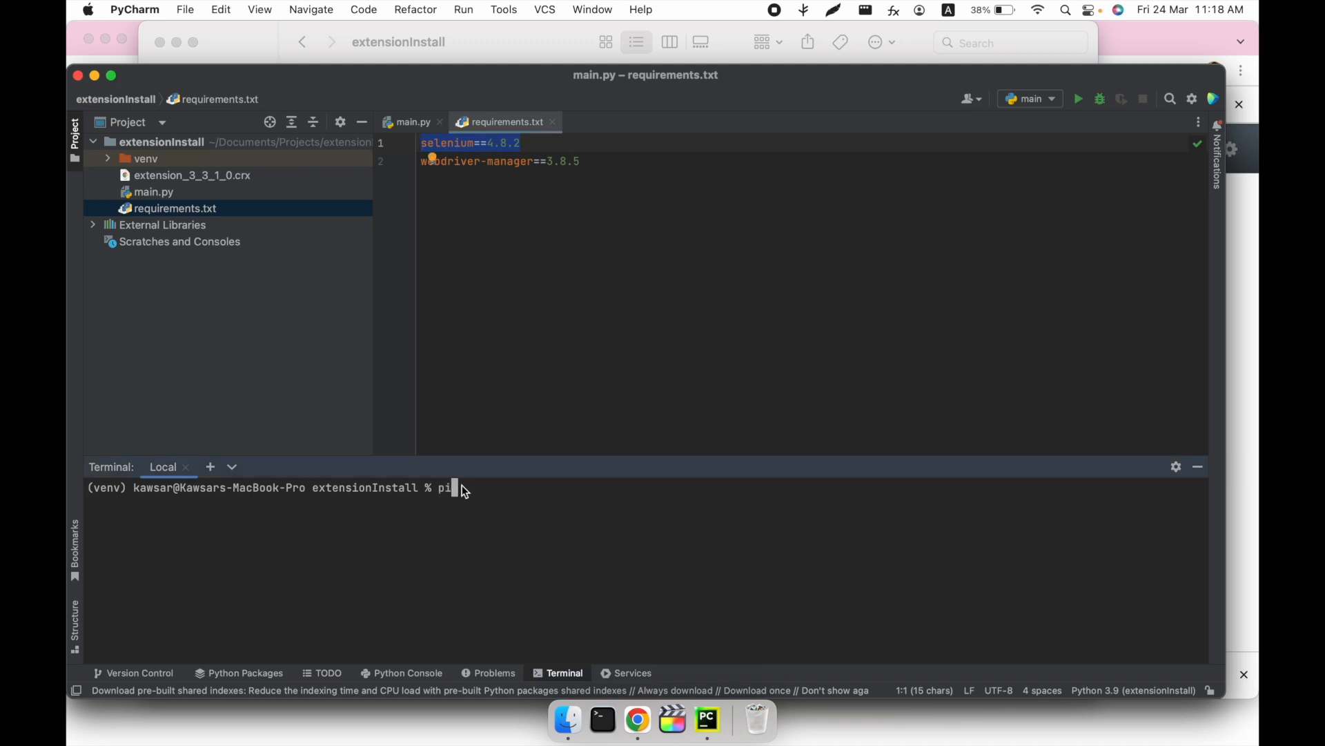
pyautogui.write('p')
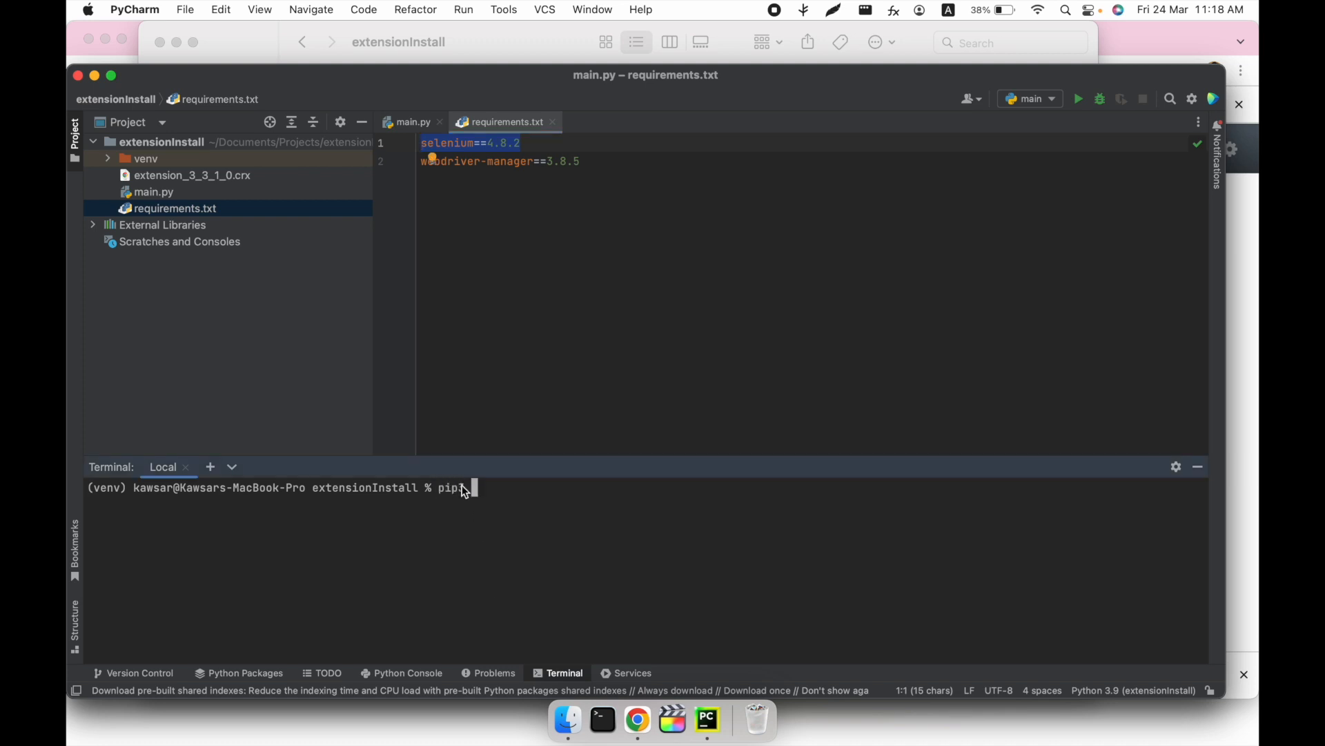
pyautogui.write('install')
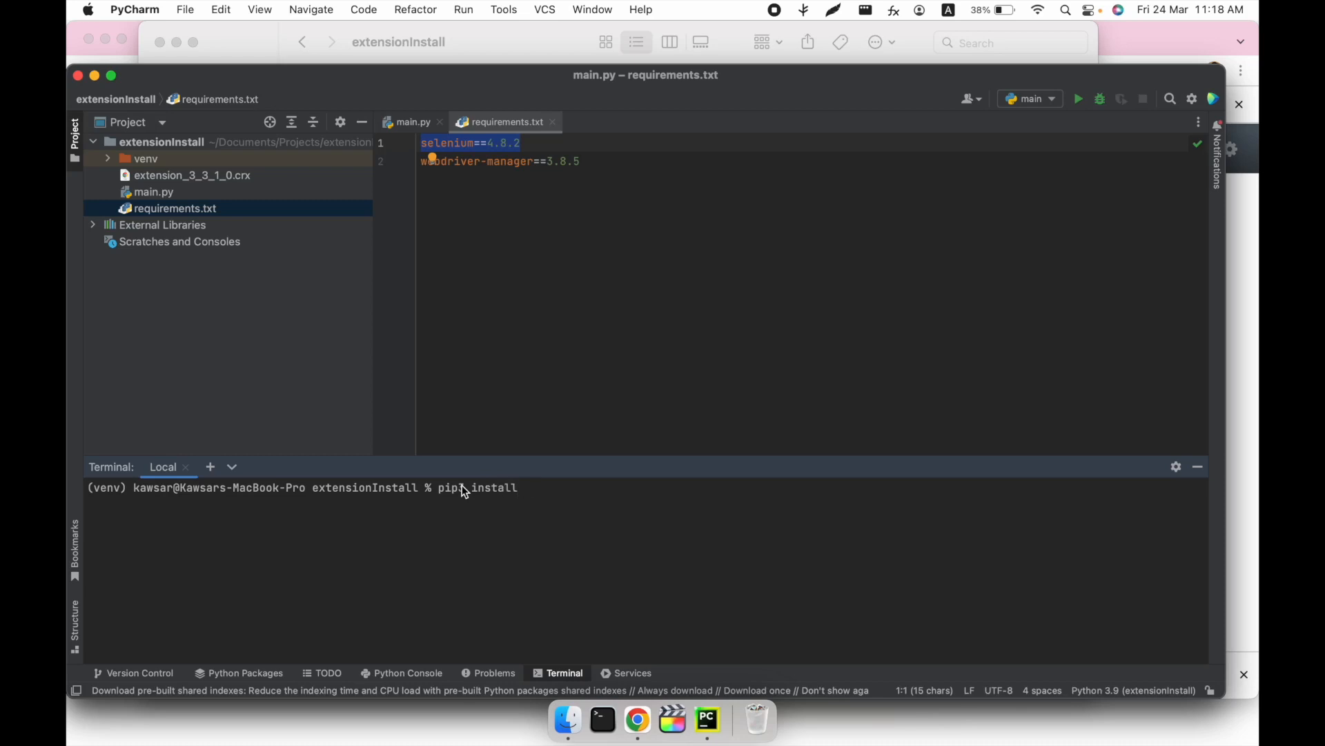
pyautogui.write('selenium==4.8.2')
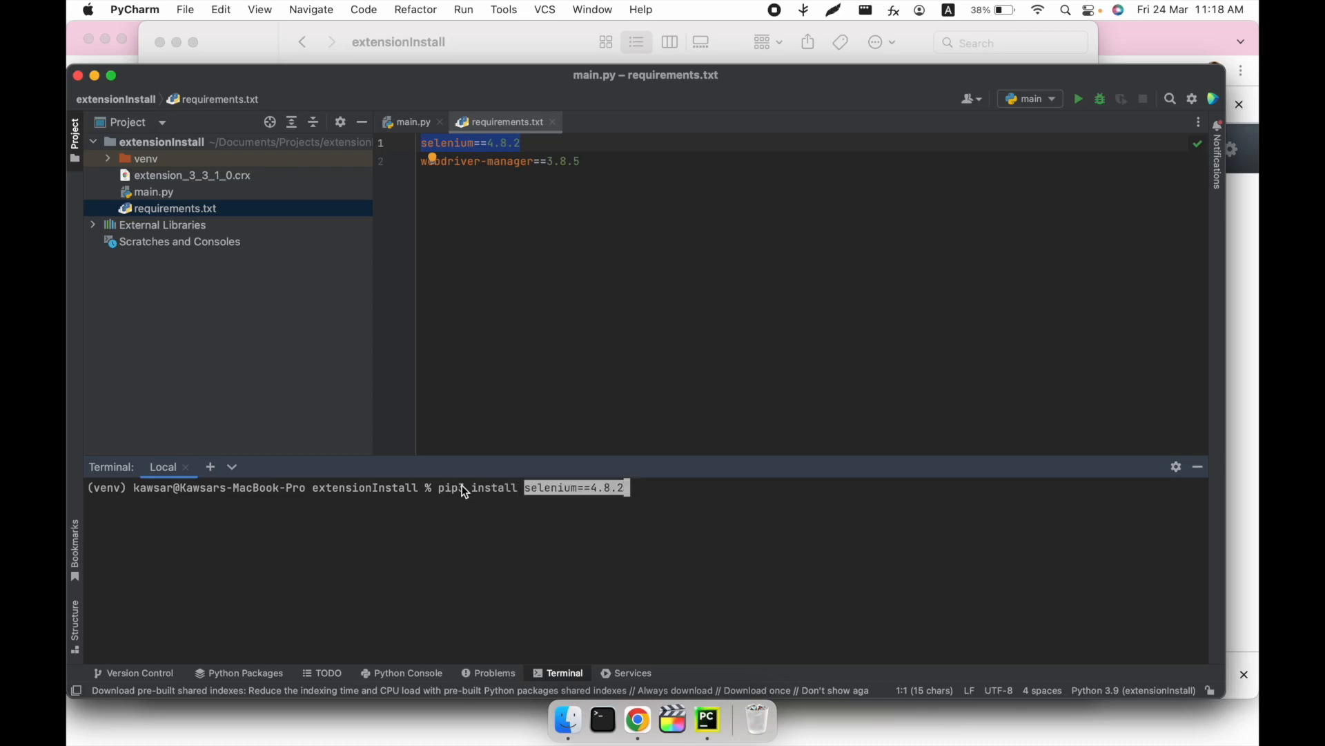
pyautogui.press('Enter')
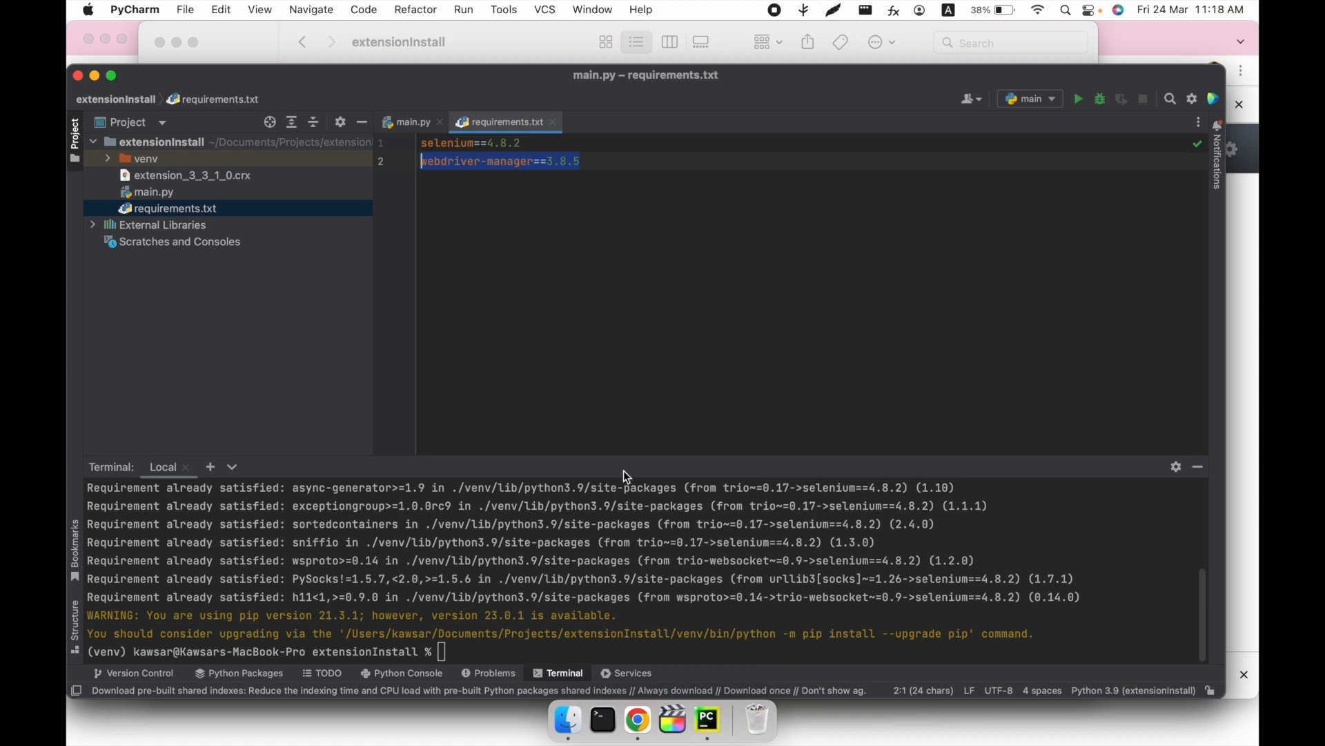
pyautogui.write('pi')
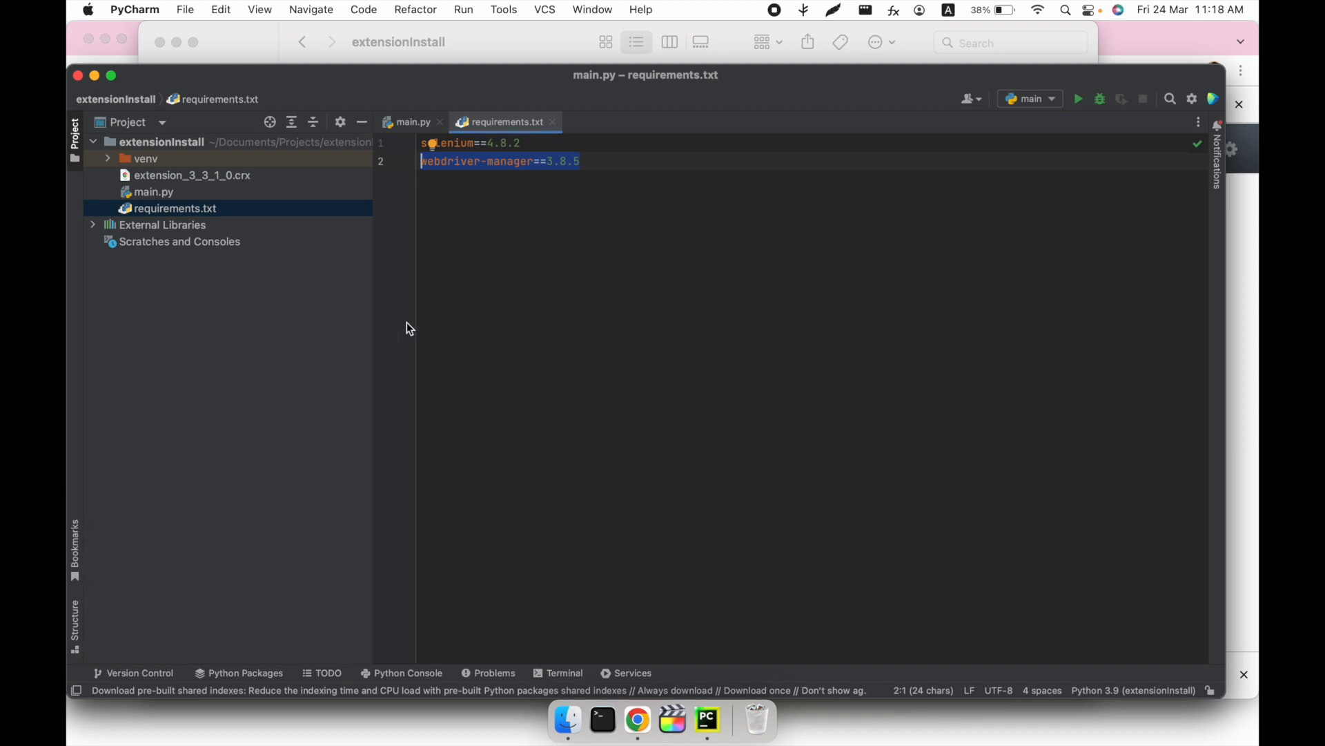
# - Return to main.py and highlight the selenium and webdriver_manager imports
pyautogui.click(411, 121)
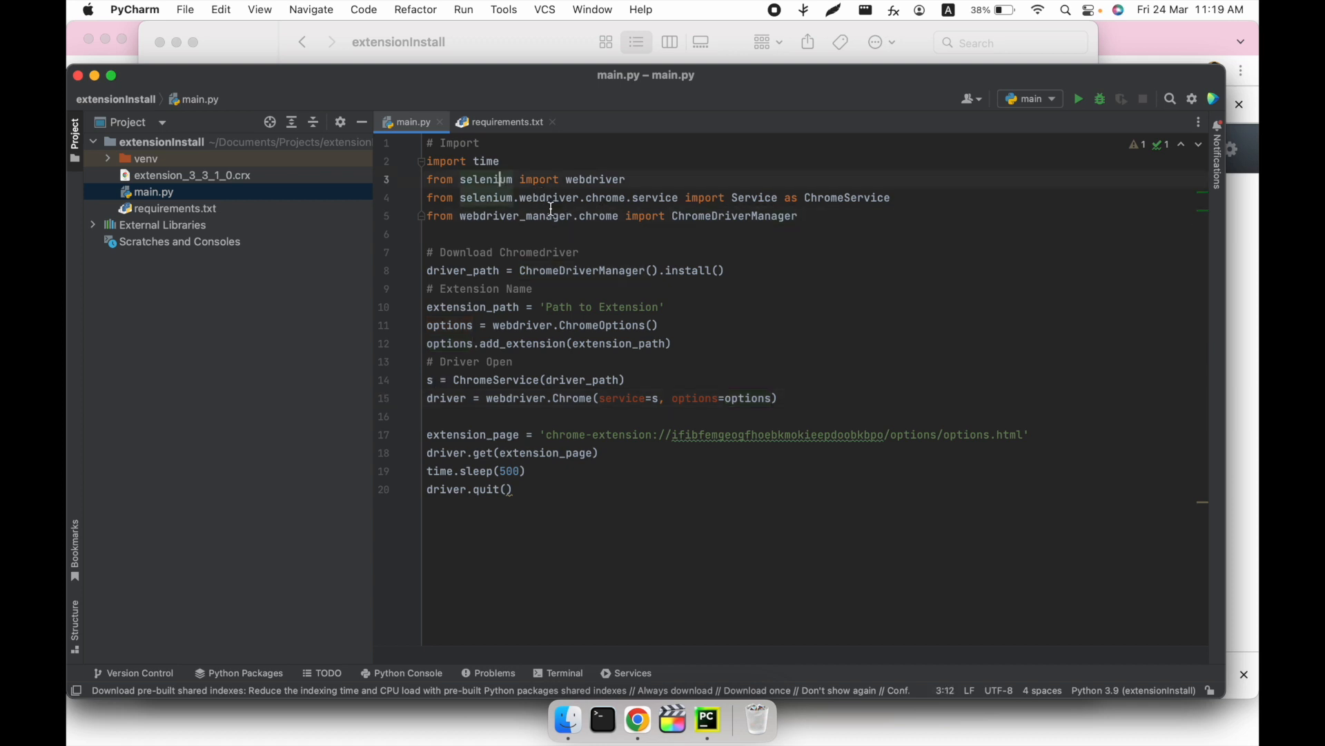
pyautogui.doubleClick(515, 215)
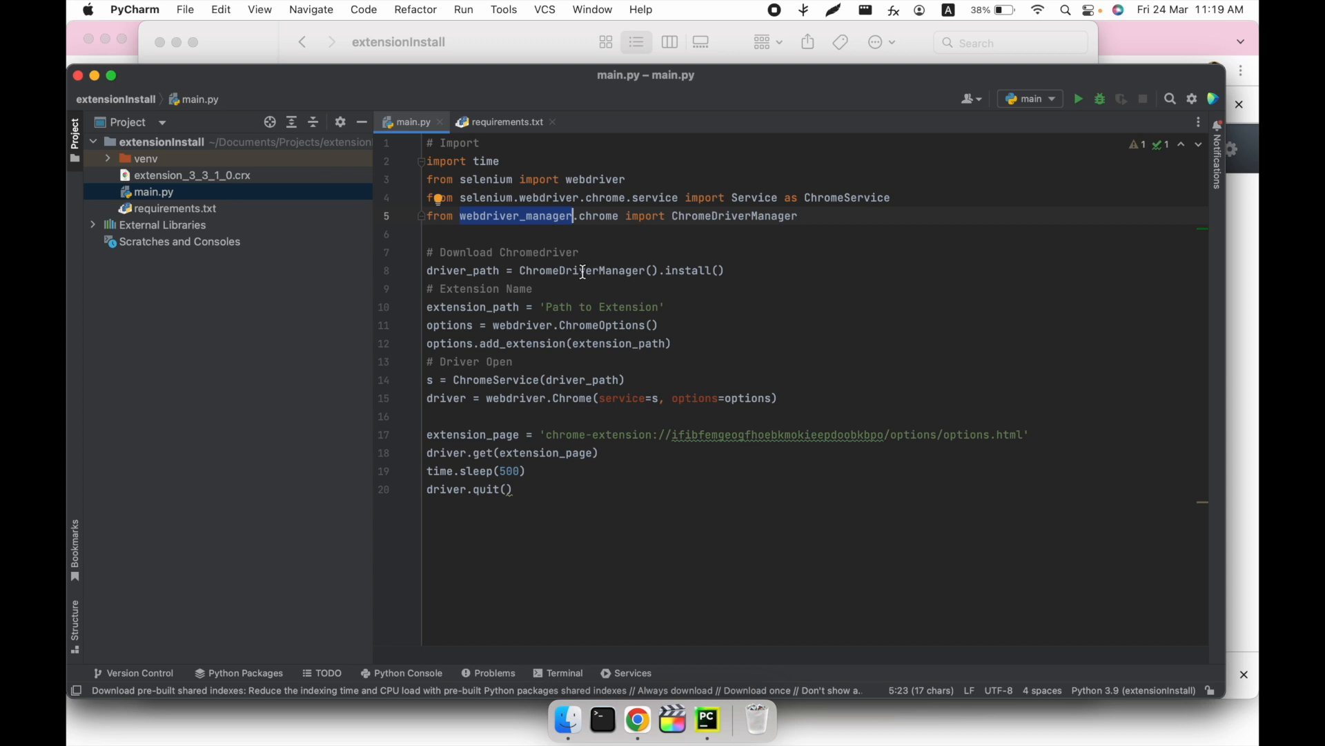
pyautogui.doubleClick(592, 271)
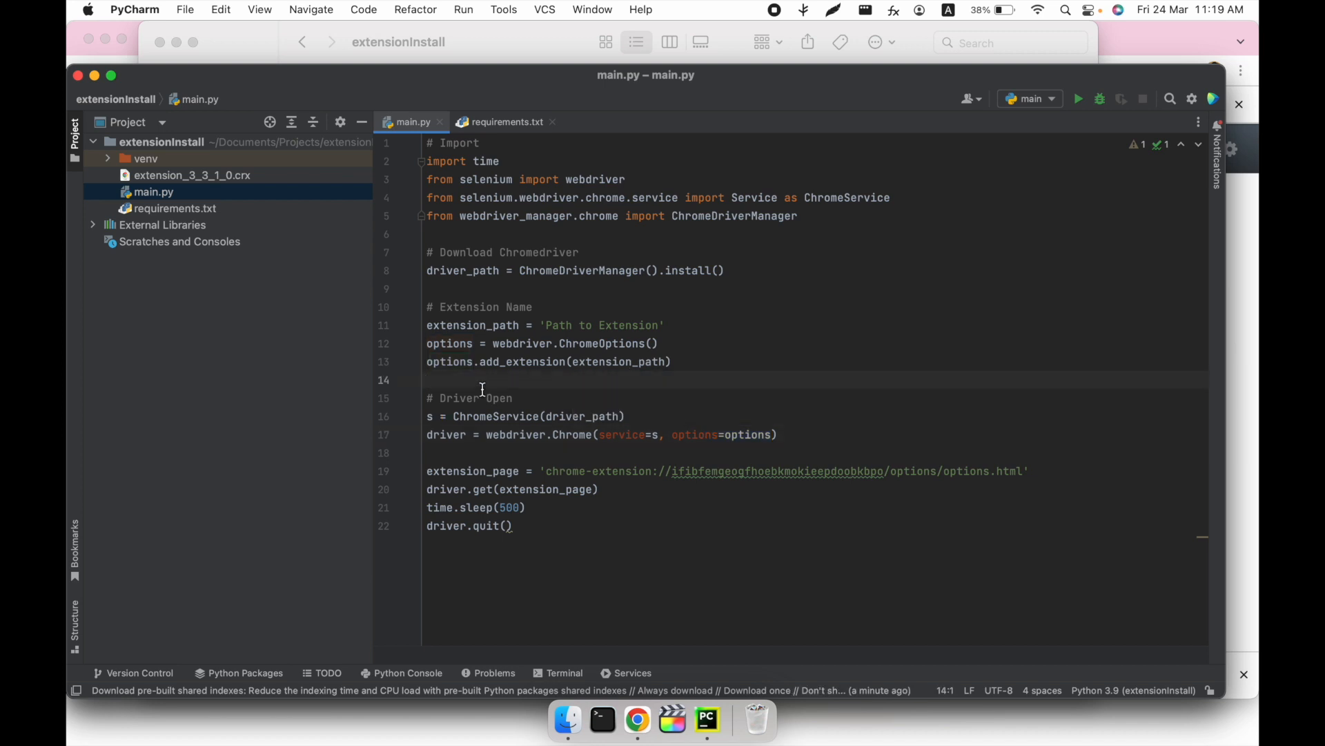
pyautogui.moveTo(600, 449)
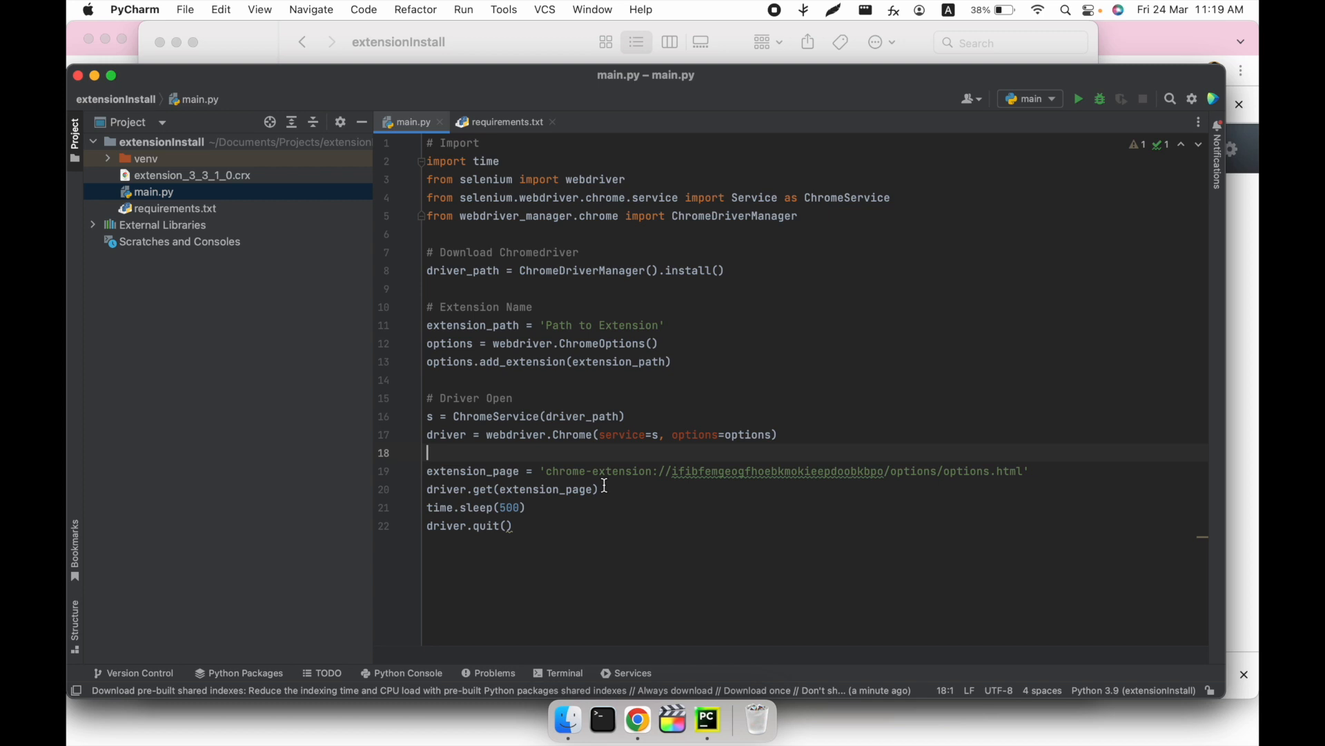
pyautogui.moveTo(799, 471)
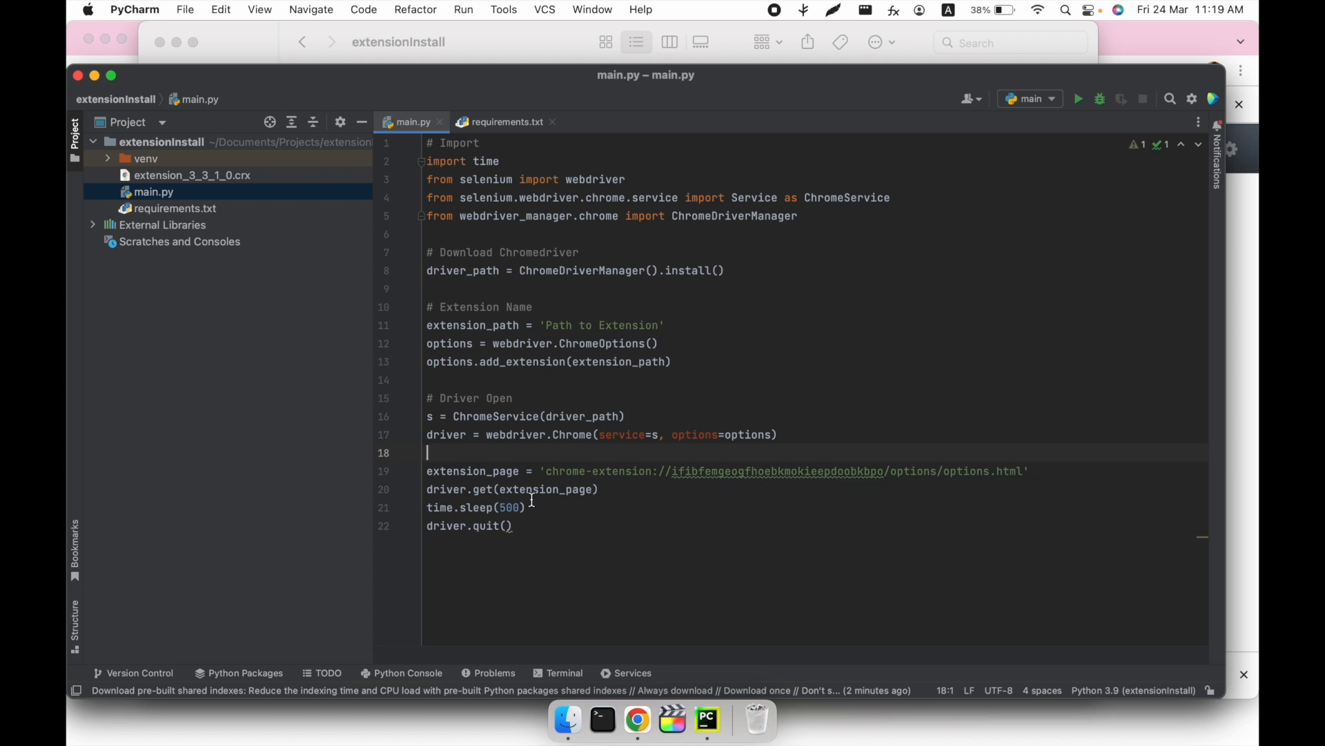
pyautogui.moveTo(666, 504)
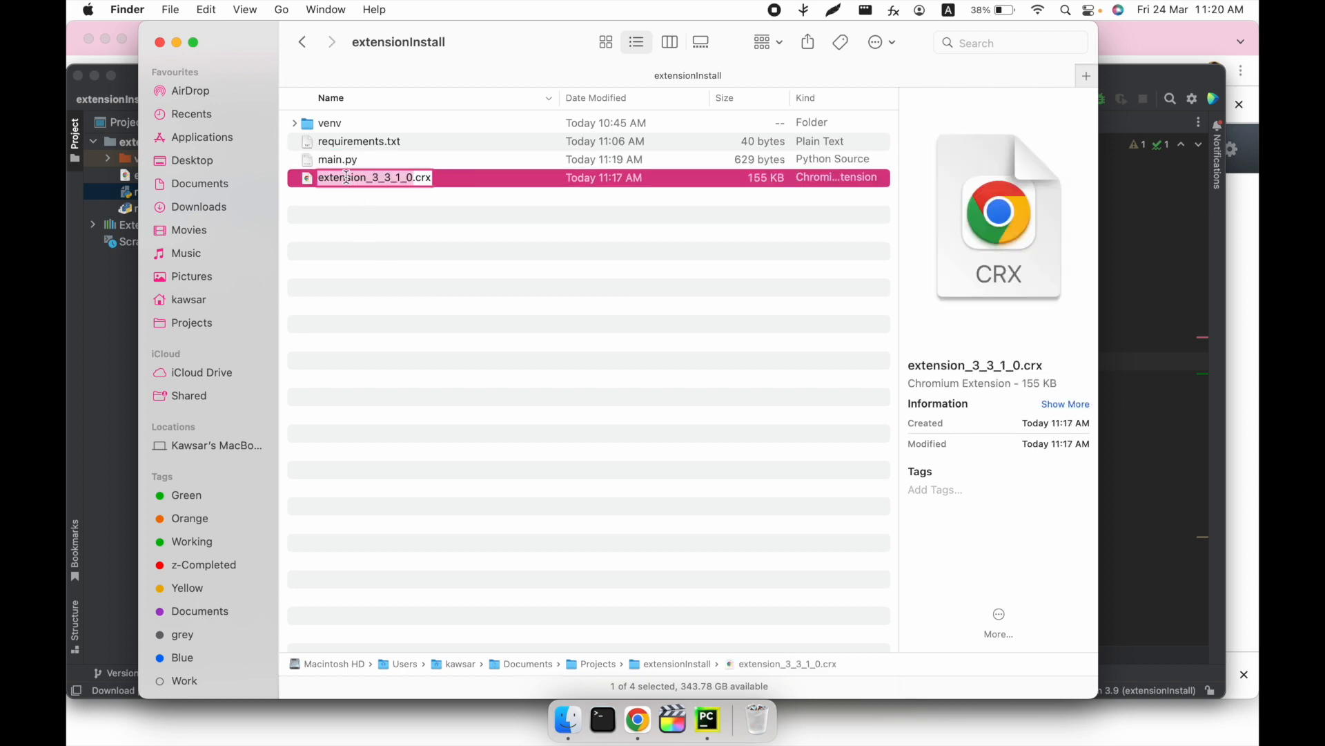
# - Replace the 'Path to Extension' placeholder with extension_3_3_1_0.crx in main.py
pyautogui.rightClick(375, 176)
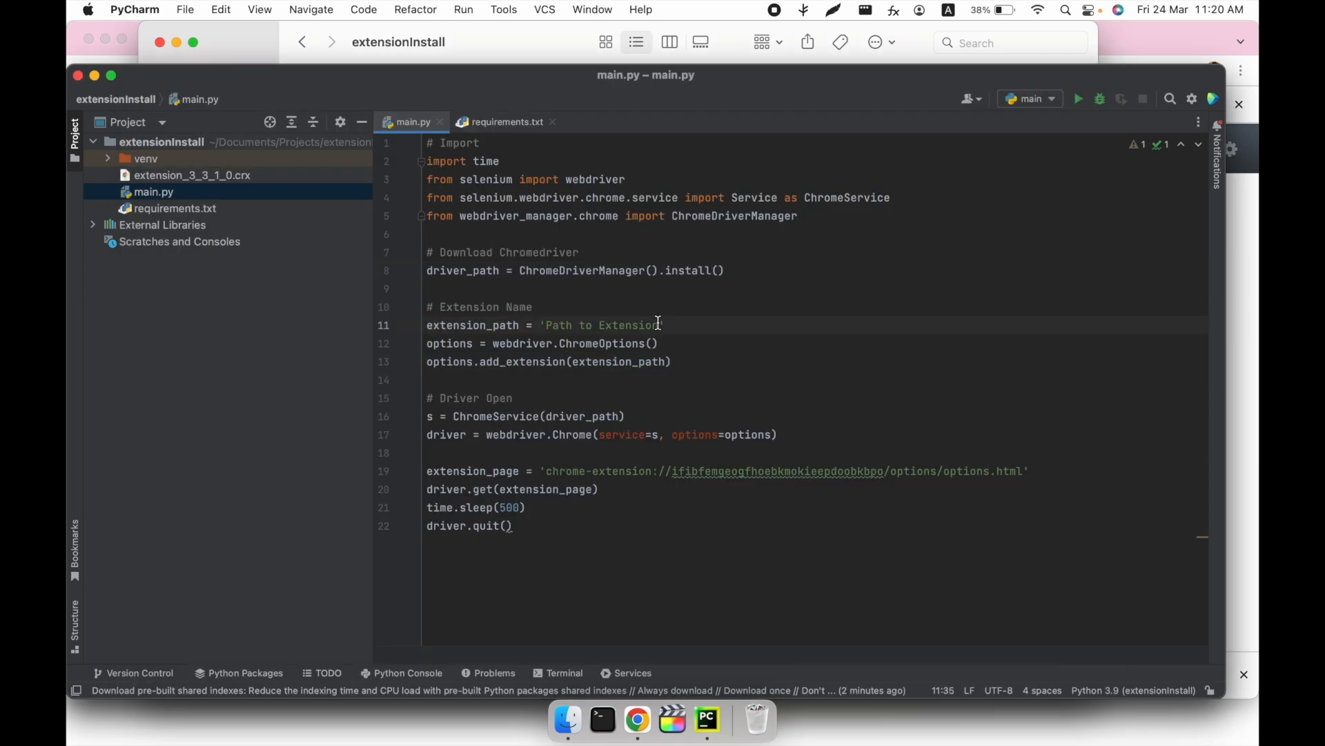
pyautogui.doubleClick(598, 325)
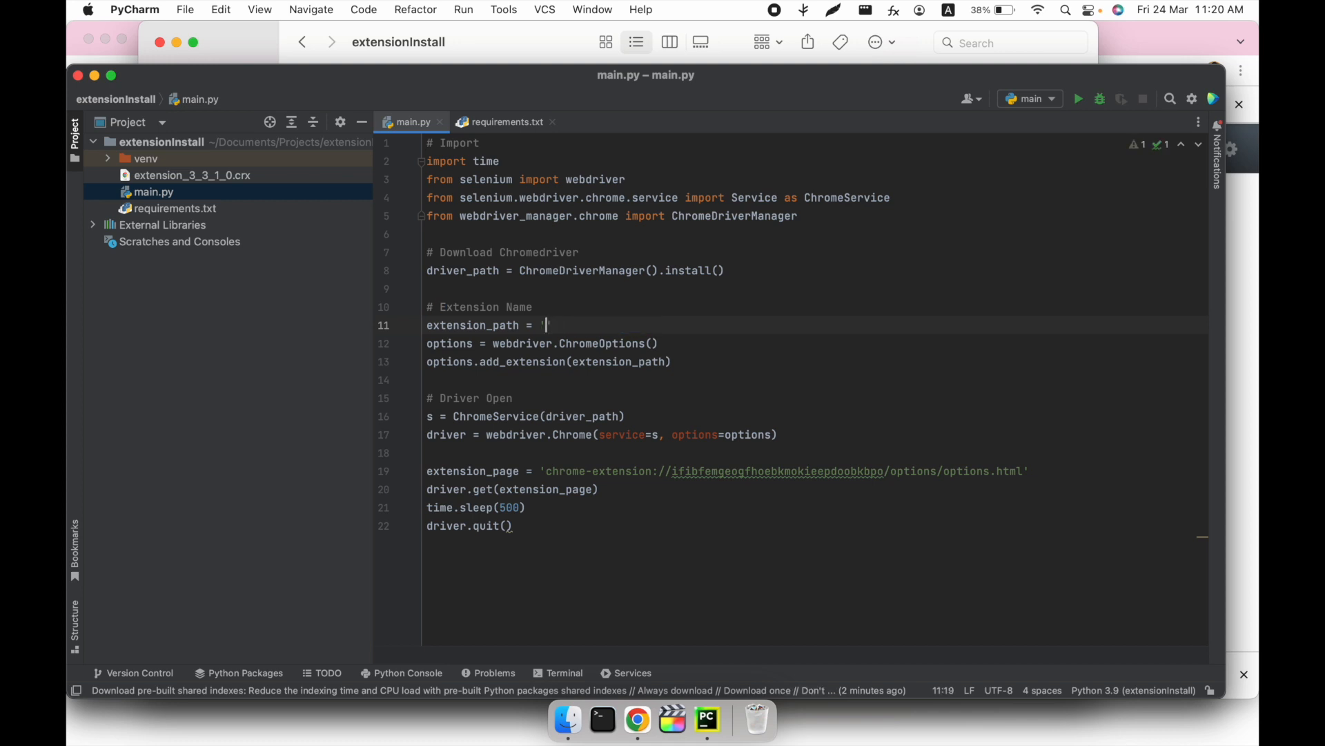
pyautogui.write('extension_3_3_1_0.crx')
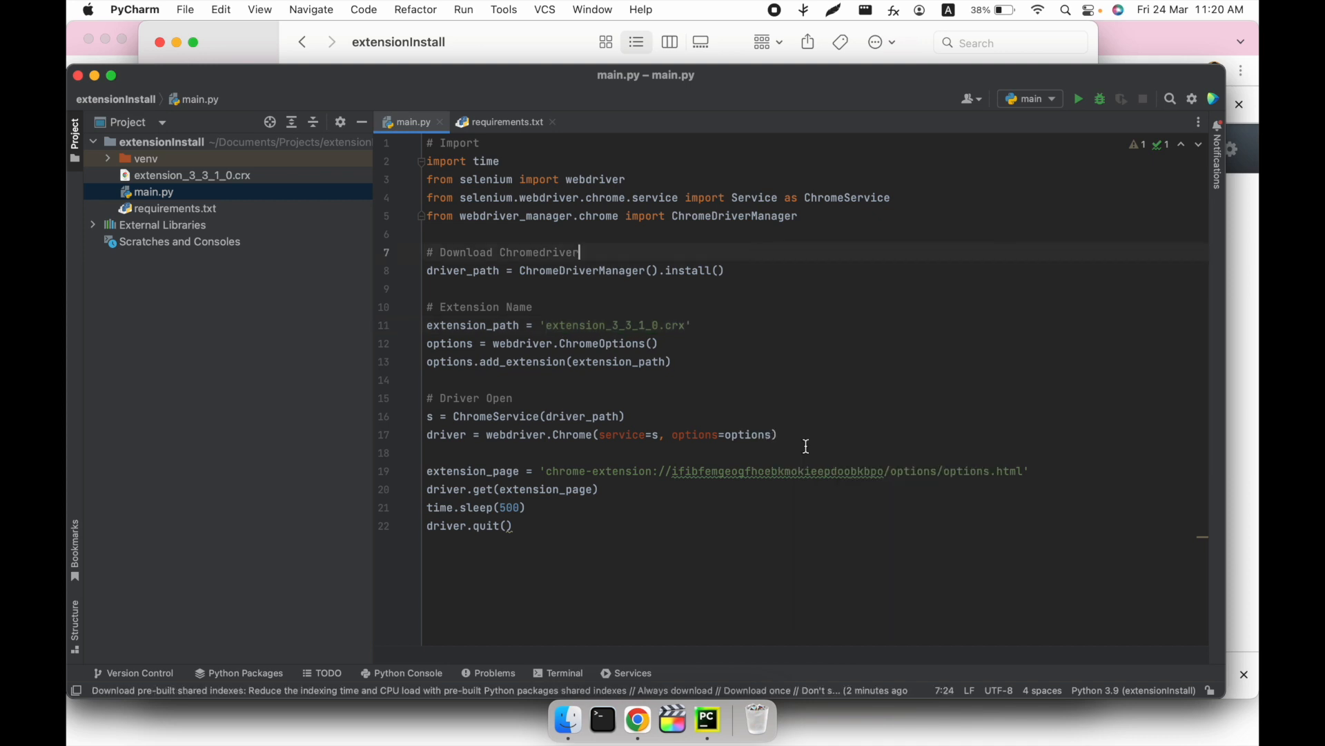
pyautogui.click(1078, 99)
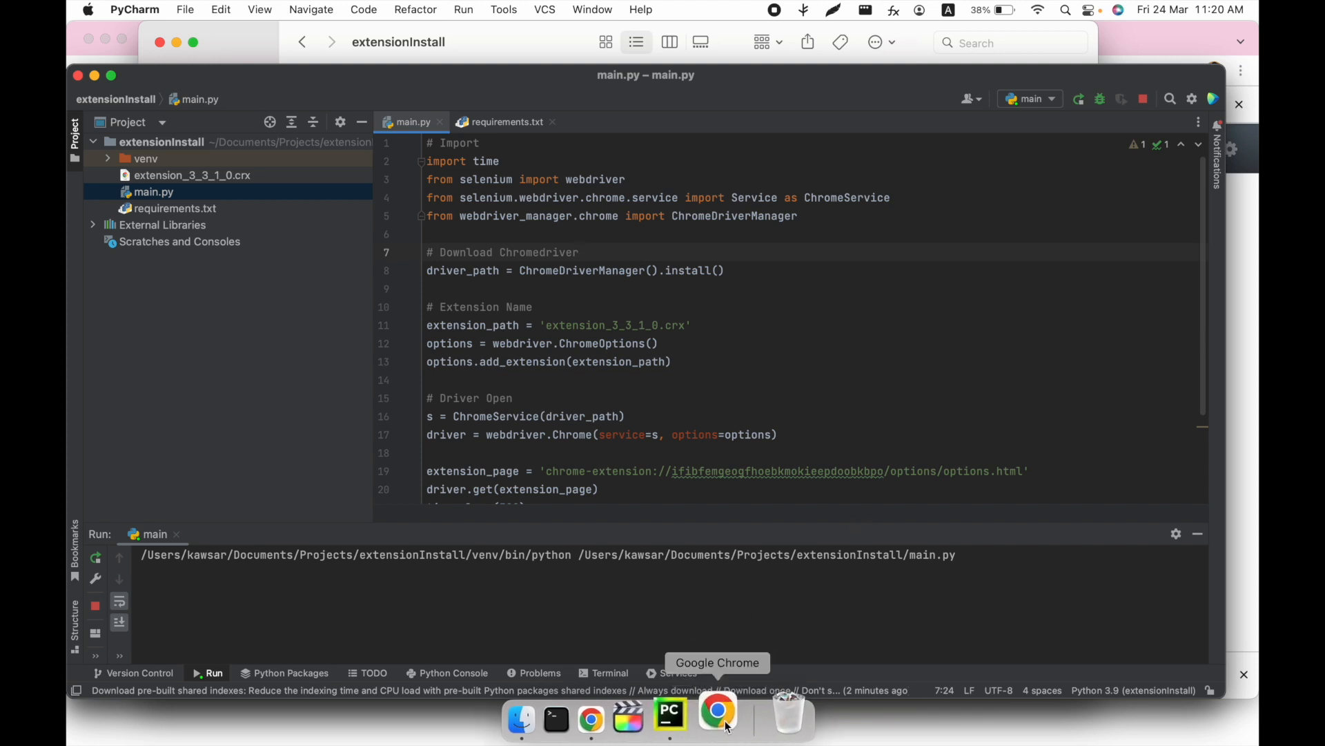
# - Bring the automated Chrome window forward and list its installed extensions, including Captcha Solver
pyautogui.click(718, 718)
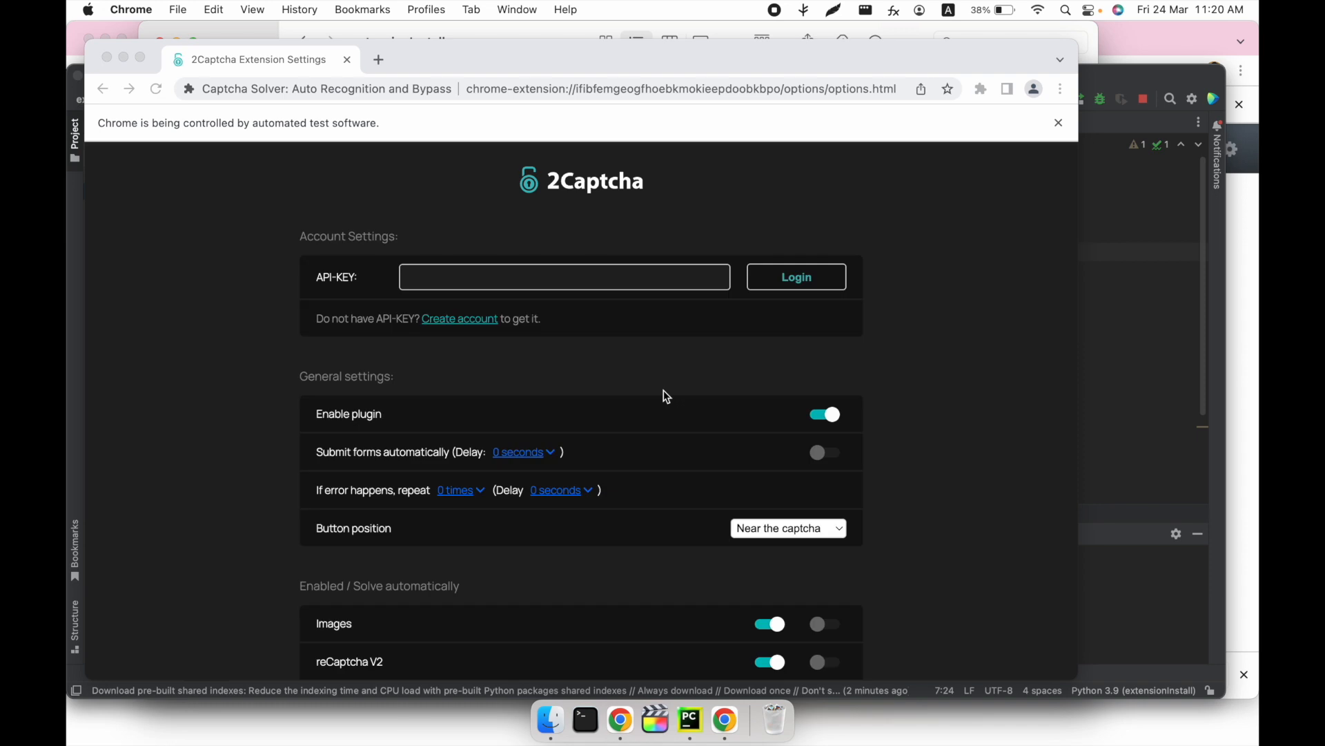
pyautogui.moveTo(532, 106)
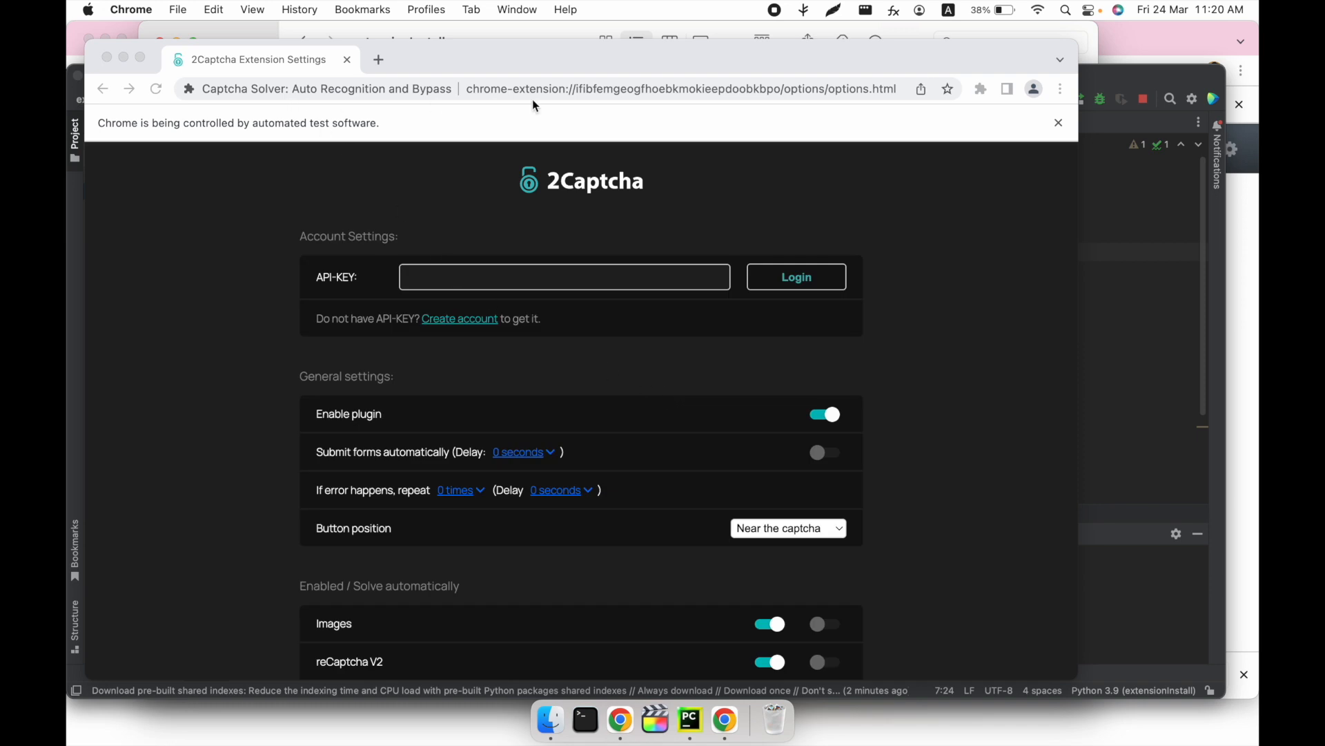
pyautogui.moveTo(482, 294)
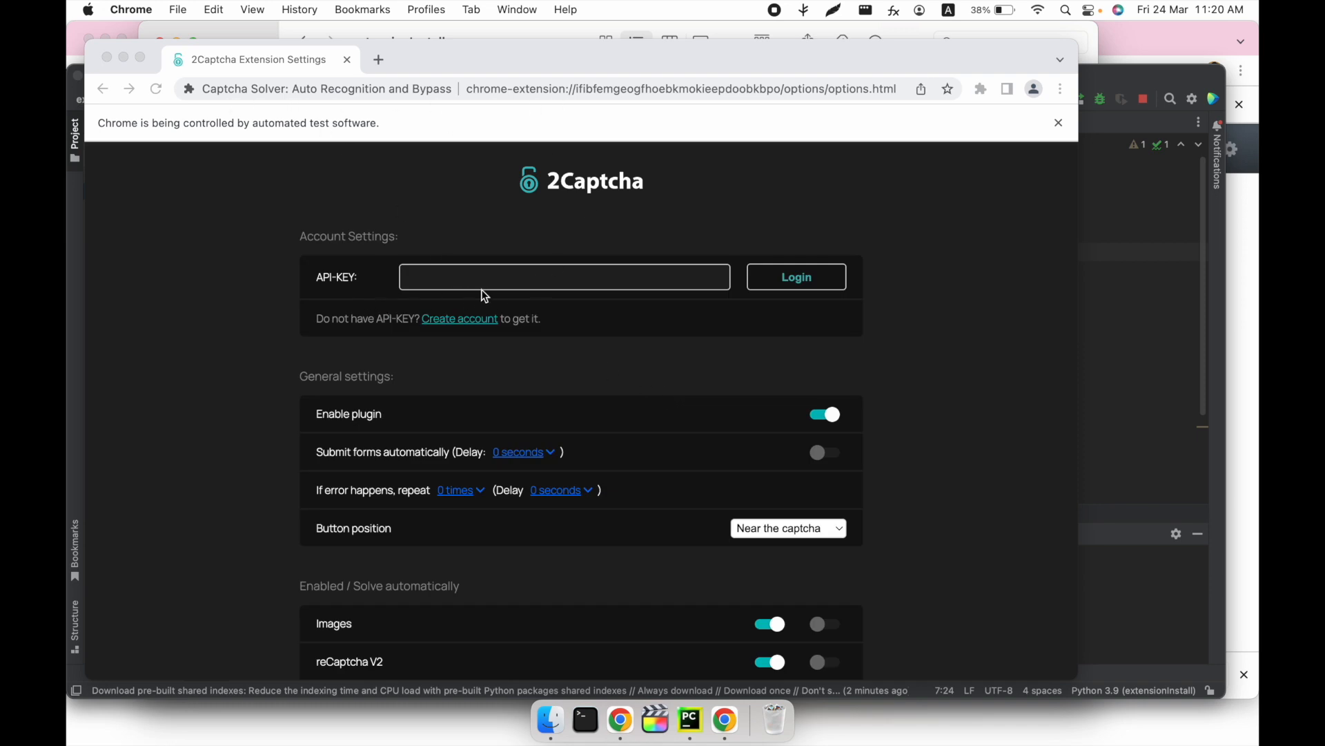
pyautogui.moveTo(990, 99)
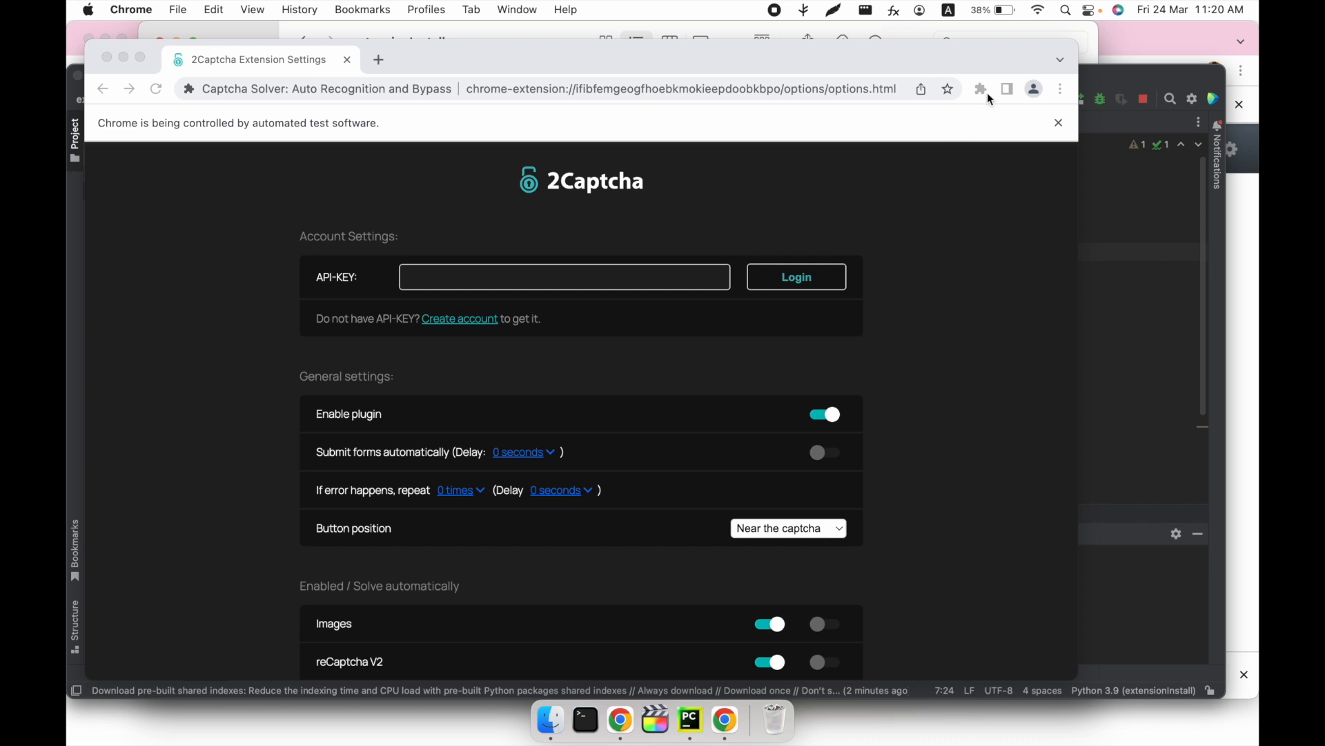
pyautogui.click(980, 89)
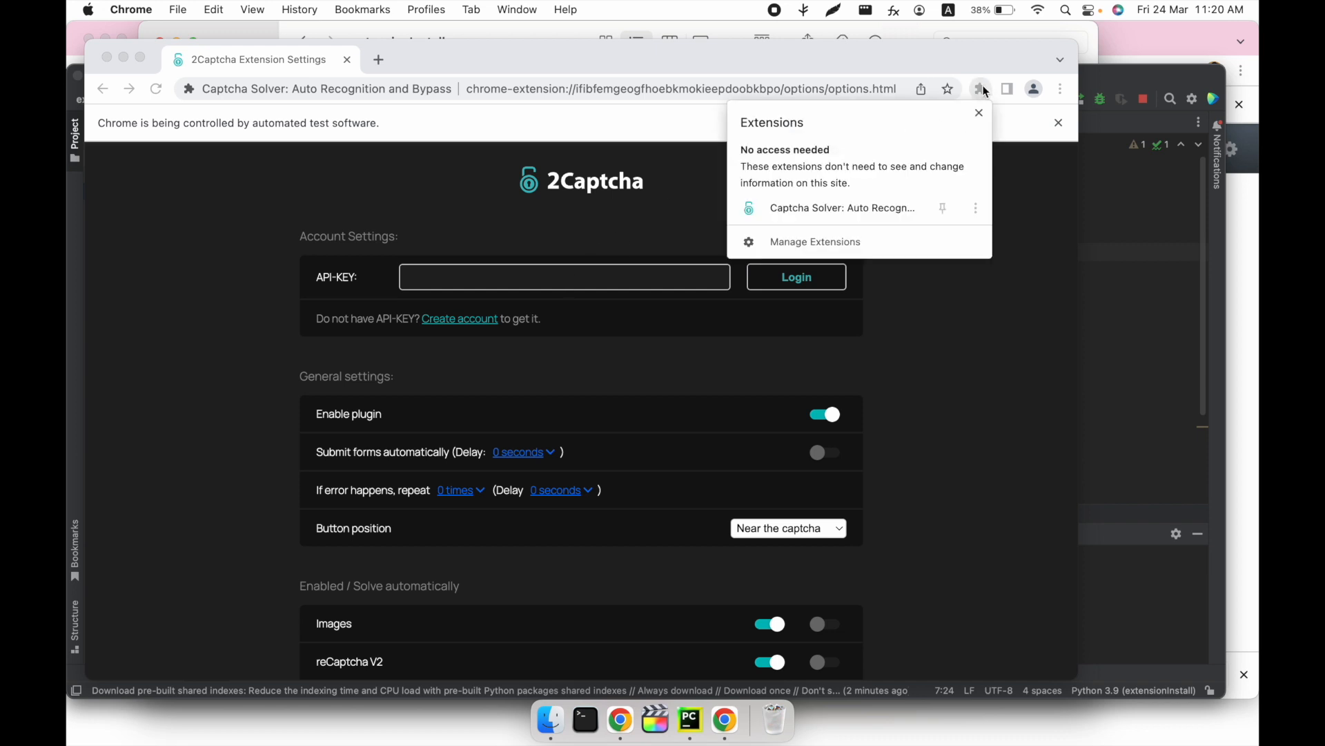
pyautogui.moveTo(850, 213)
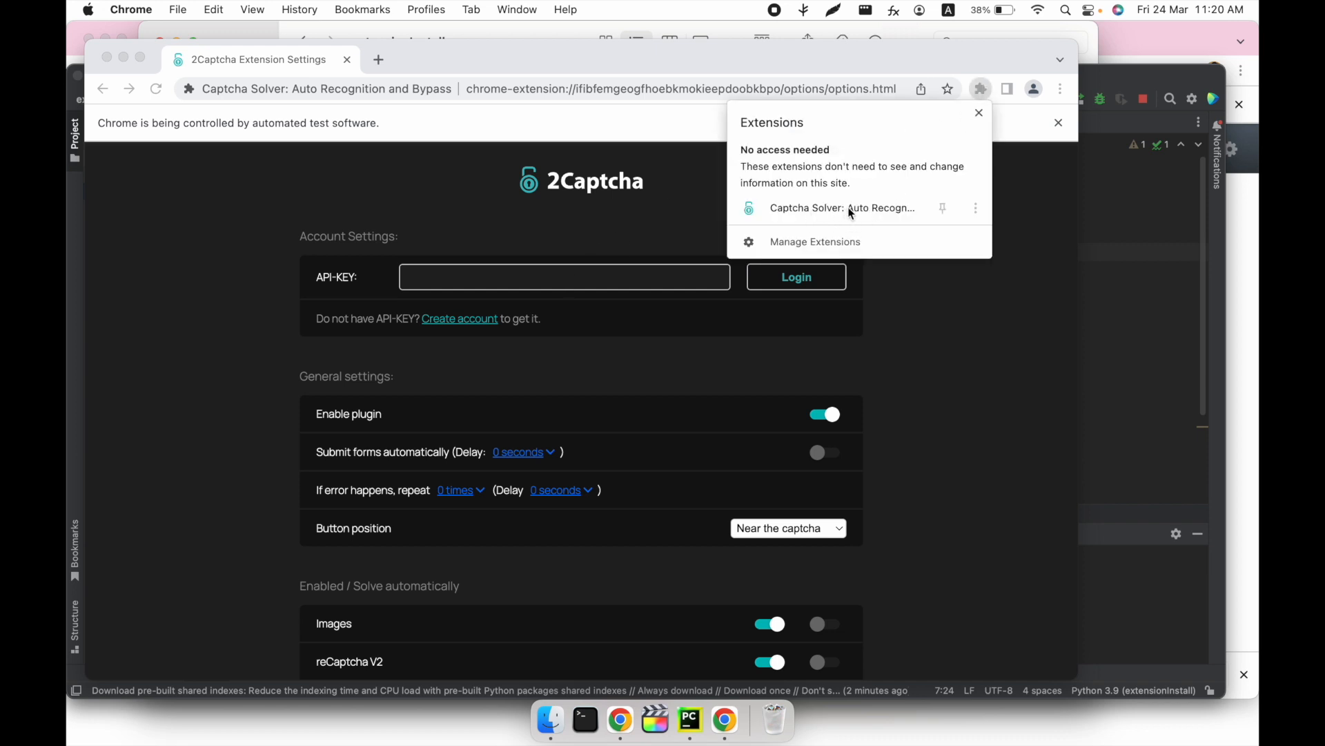